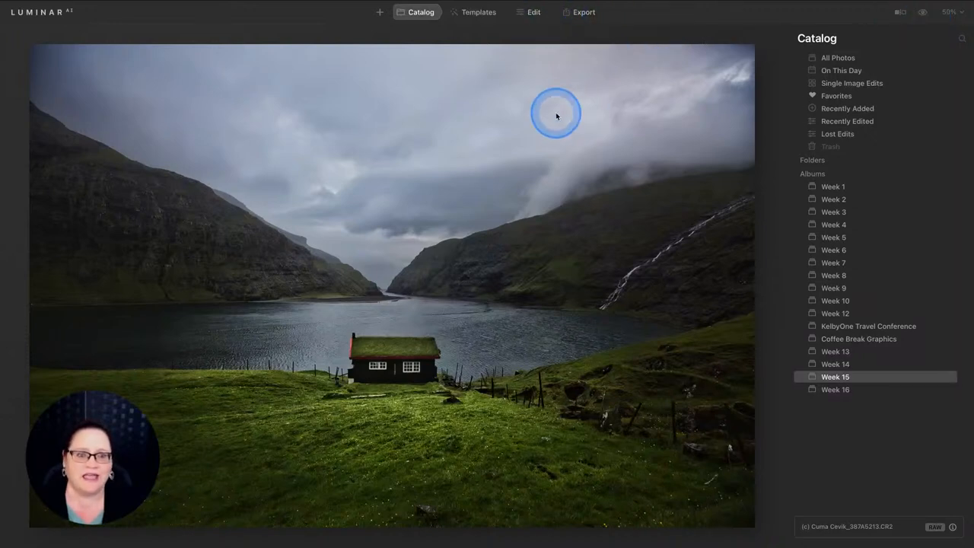
# Revert the cottage photo to its unedited original
pyautogui.rightClick(555, 113)
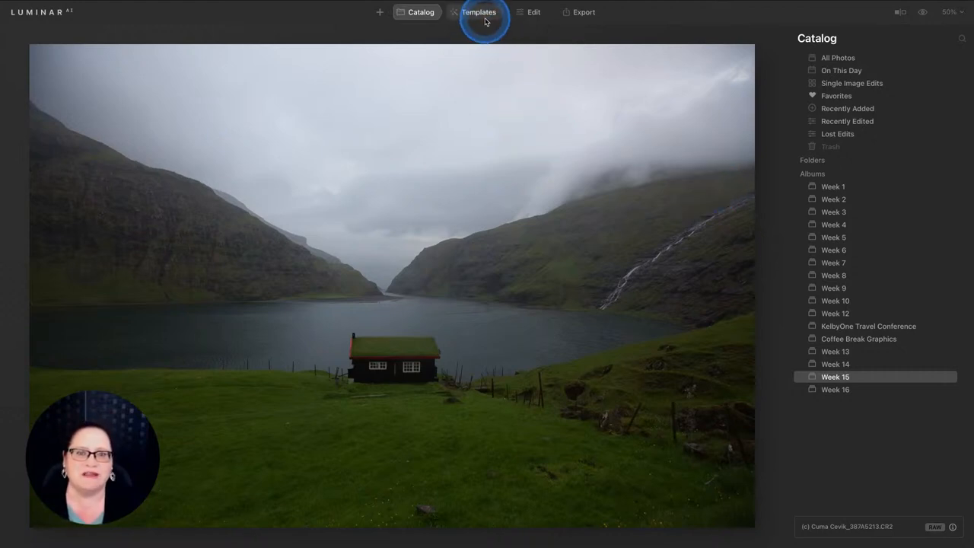
# Apply the Forest Stream template from the Easy Landscapes collection to the cabin photo
pyautogui.click(478, 12)
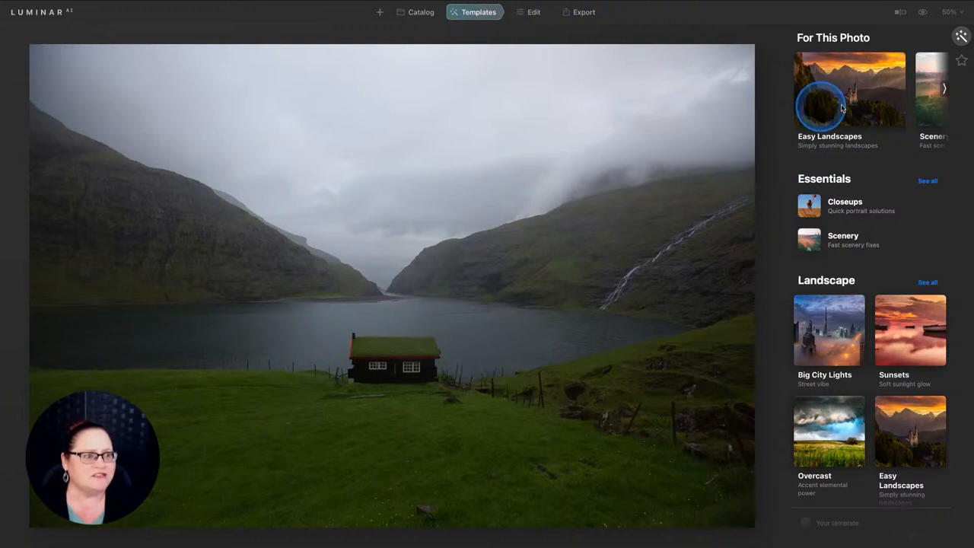
pyautogui.click(849, 90)
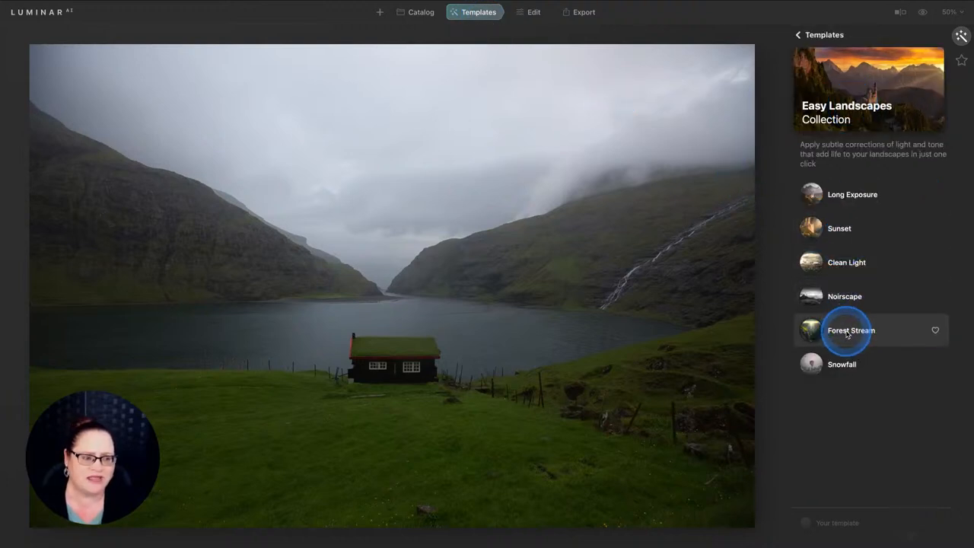
pyautogui.click(850, 329)
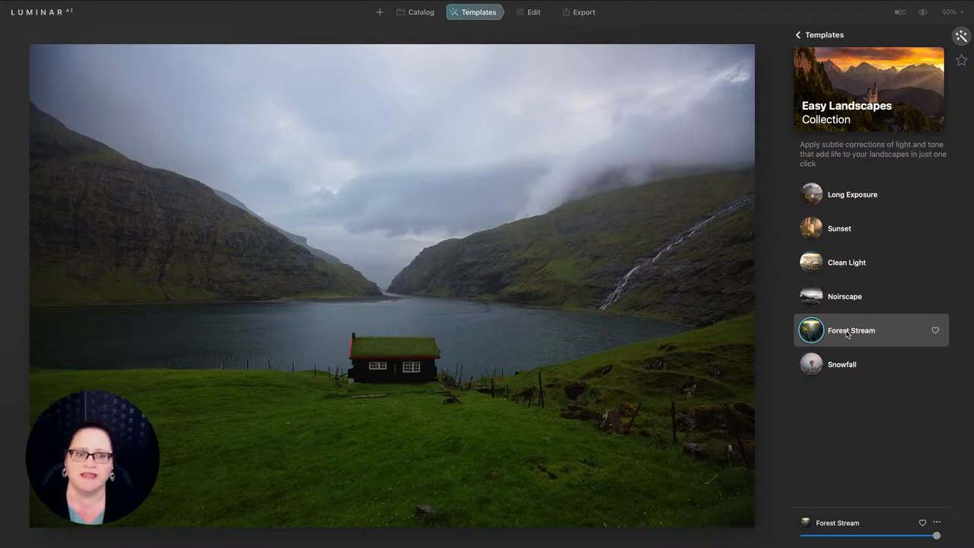
pyautogui.click(319, 202)
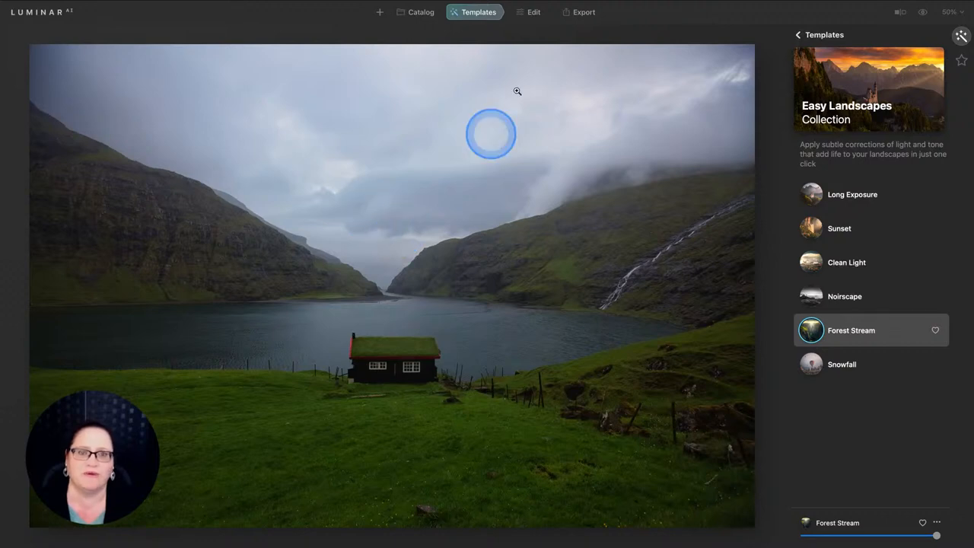
pyautogui.click(533, 12)
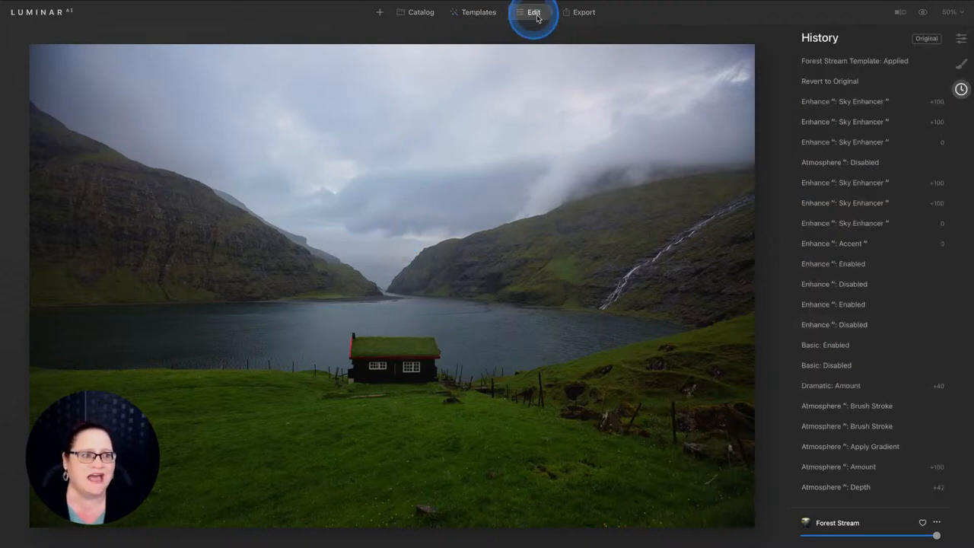
# Switch to Edit and expand Enhance to see Accent 30 and Sky Enhancer 30
pyautogui.click(962, 38)
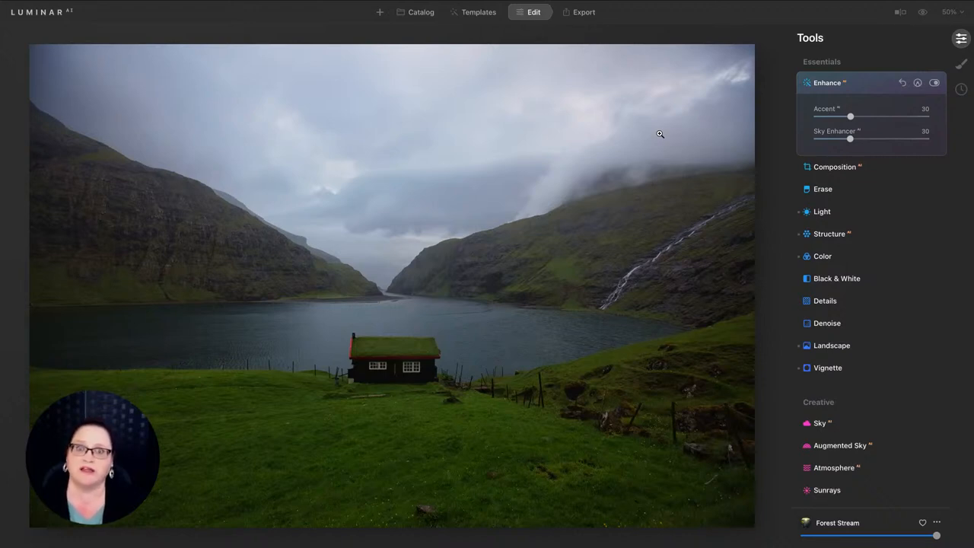
pyautogui.click(469, 348)
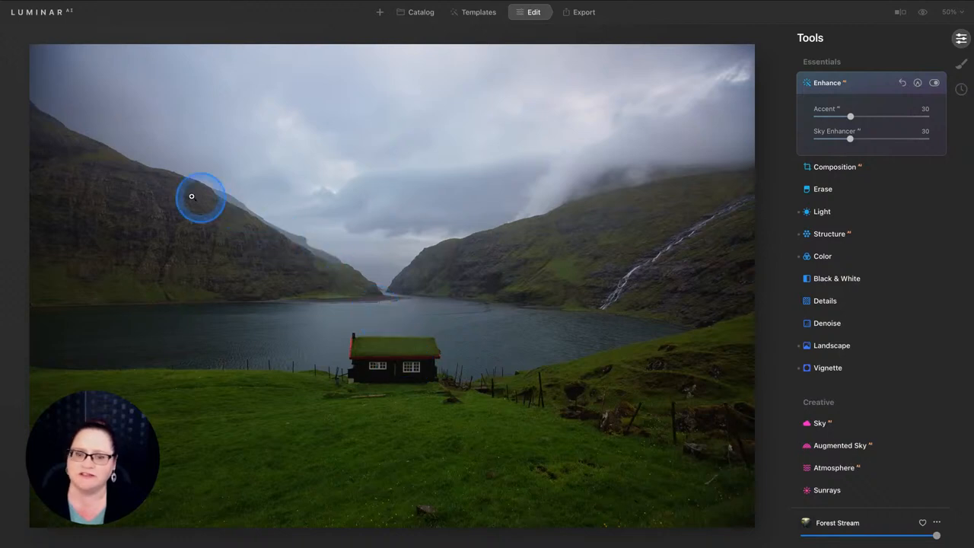
pyautogui.moveTo(685, 266)
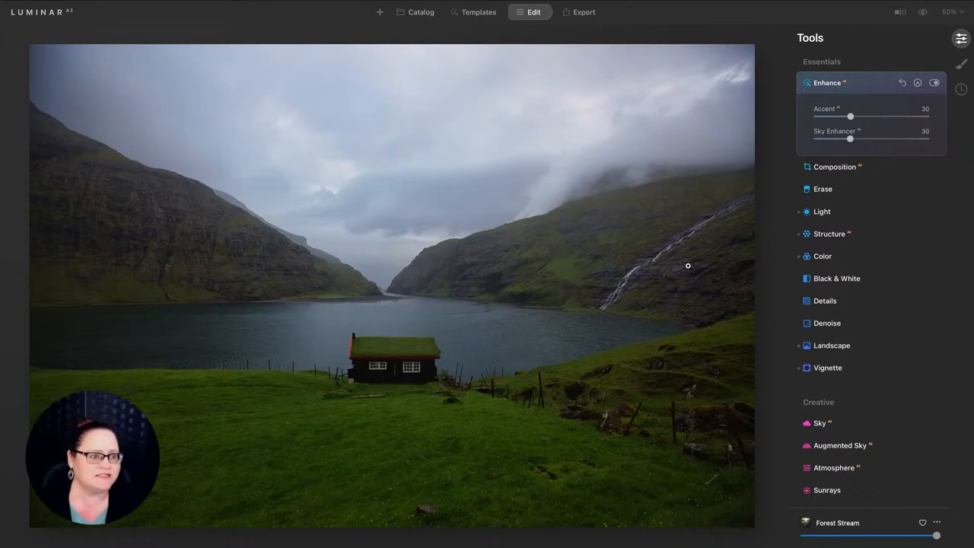
# Raise Structure Amount to 69 for crisper cliffs, clouds and grass
pyautogui.click(830, 234)
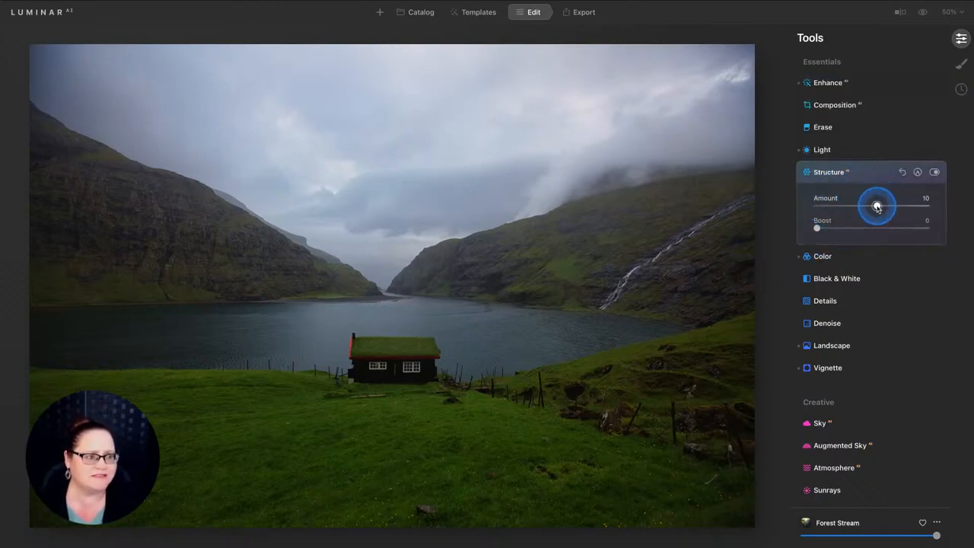
pyautogui.moveTo(877, 207); pyautogui.dragTo(909, 207)
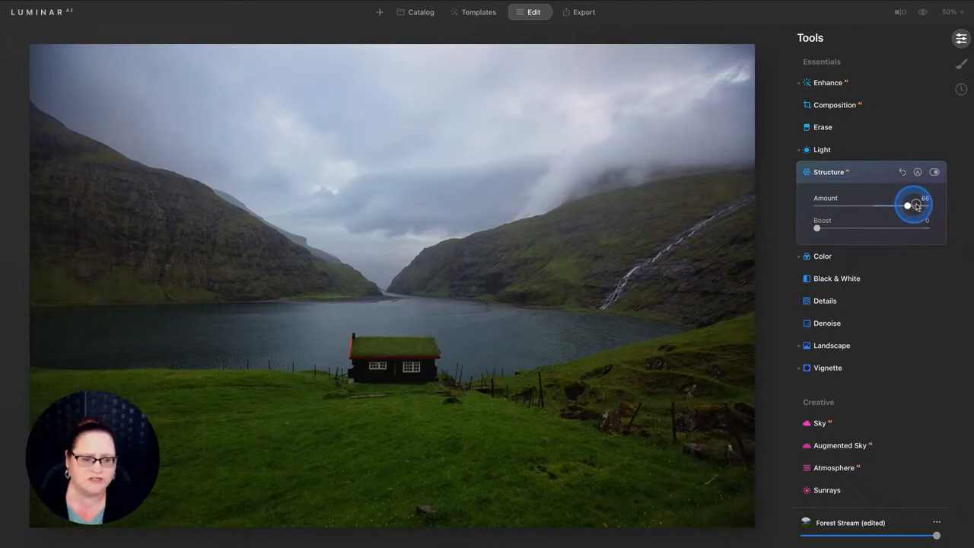
pyautogui.moveTo(913, 206); pyautogui.dragTo(910, 205)
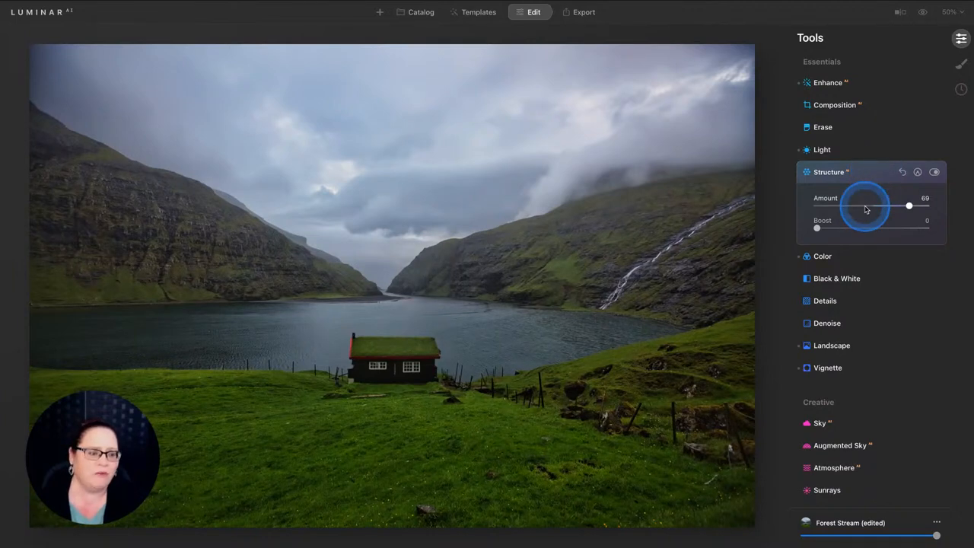
# Set Dramatic Amount to 38 under Creative, then go to Local Masking
pyautogui.scroll(-3)
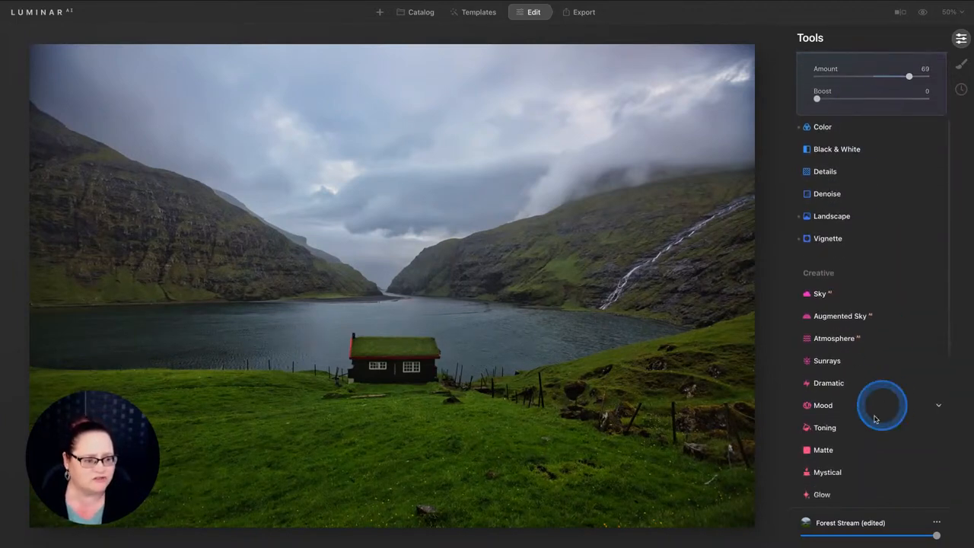
pyautogui.click(827, 384)
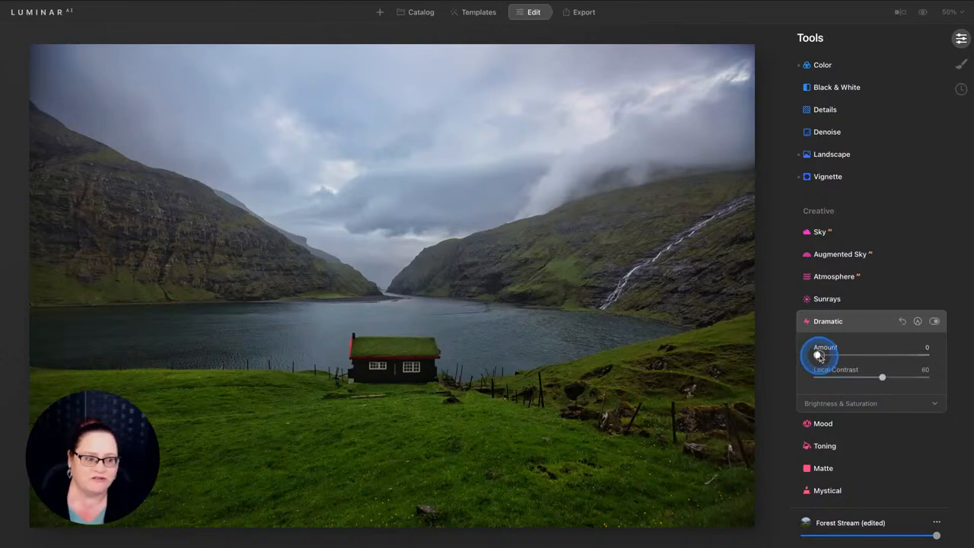
pyautogui.moveTo(819, 354); pyautogui.dragTo(868, 354)
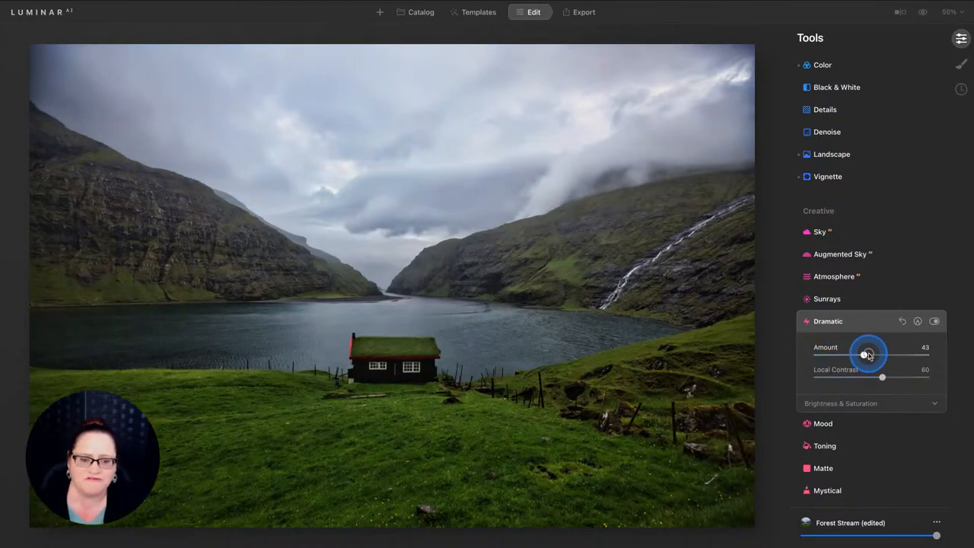
pyautogui.moveTo(868, 355); pyautogui.dragTo(856, 355)
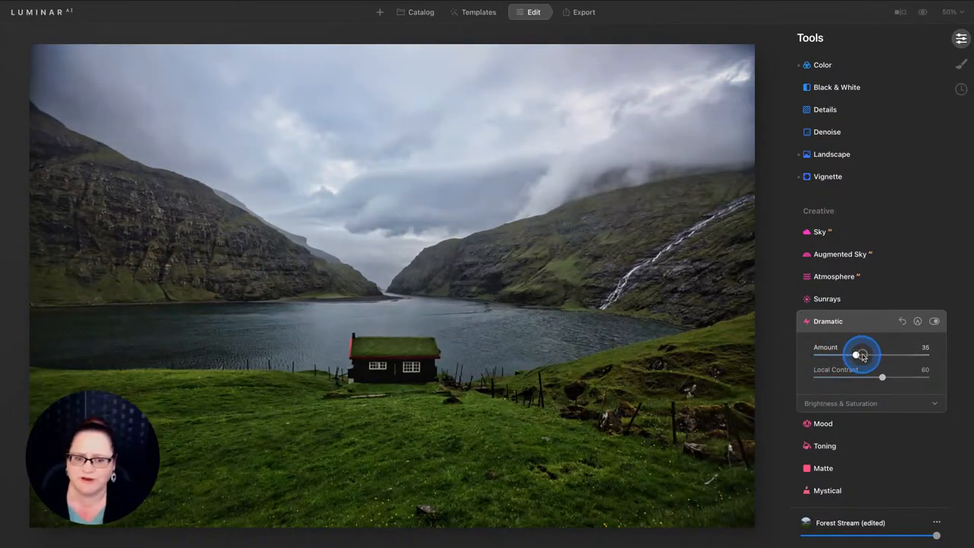
pyautogui.moveTo(855, 356); pyautogui.dragTo(859, 356)
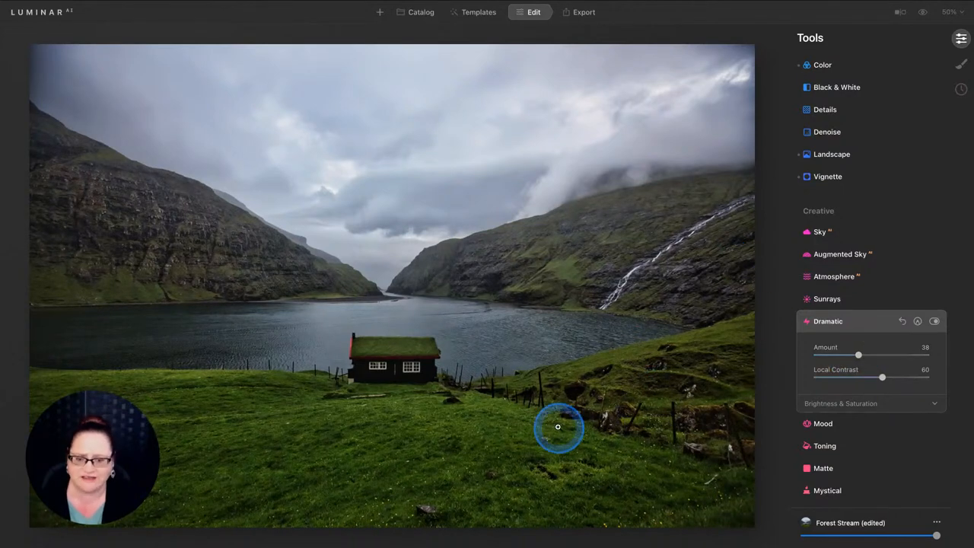
pyautogui.moveTo(657, 432)
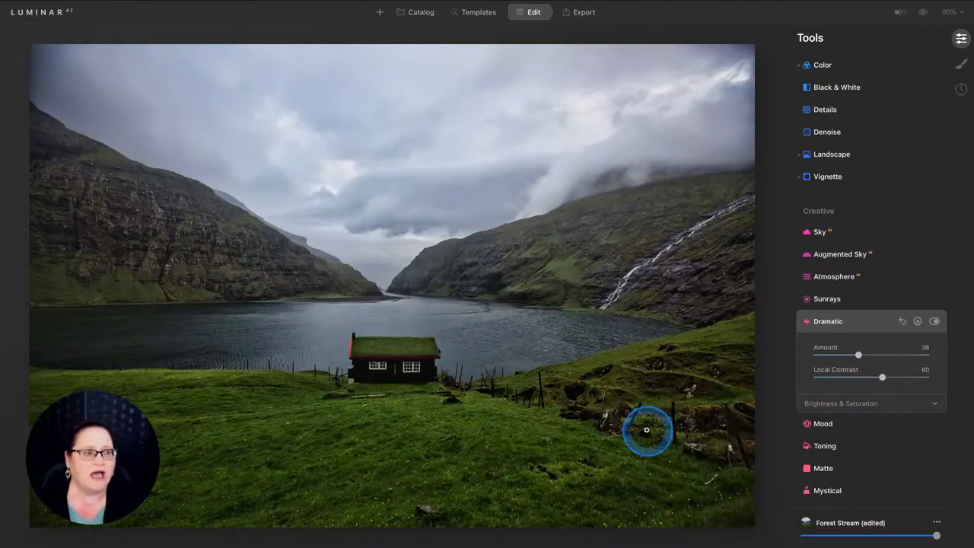
pyautogui.click(961, 64)
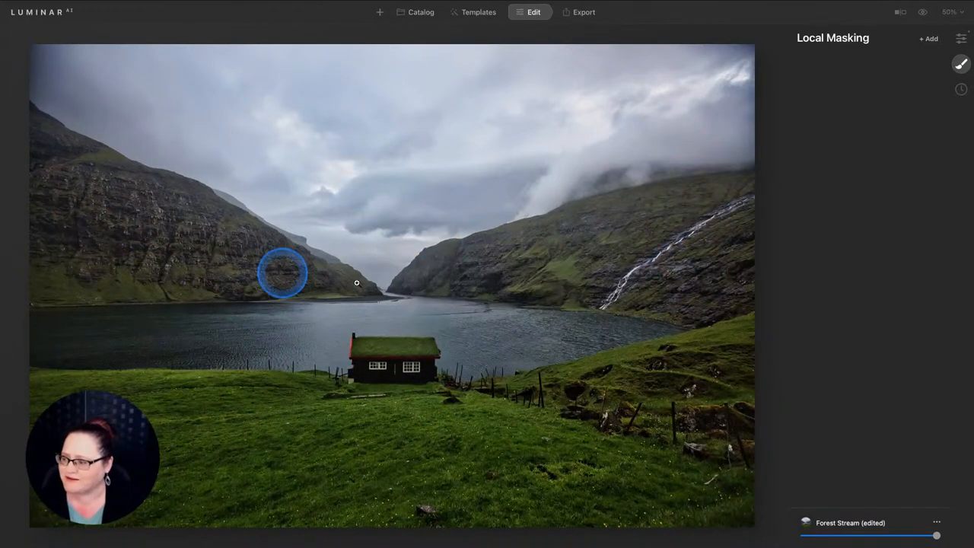
pyautogui.moveTo(554, 327)
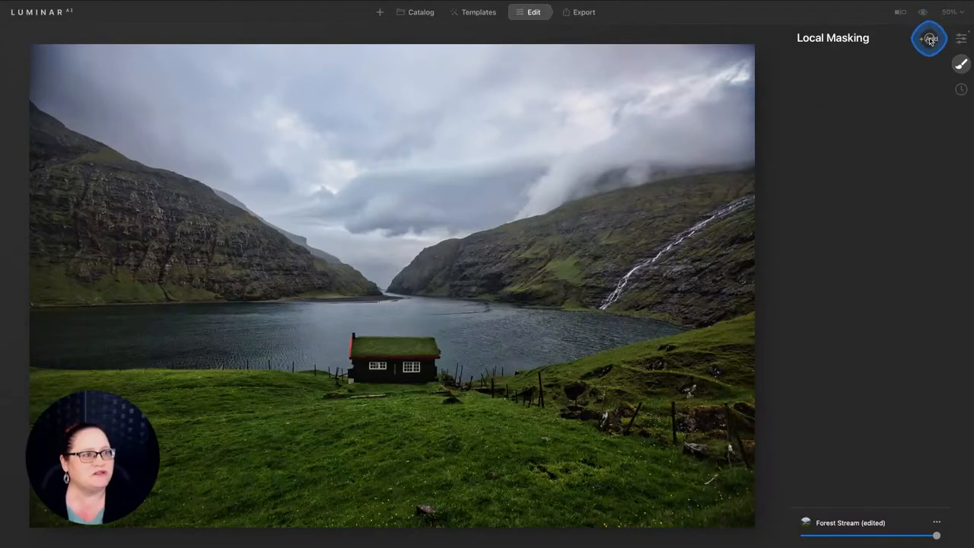
# Add a Basic local adjustment and switch its mask type to Radial Mask
pyautogui.click(928, 40)
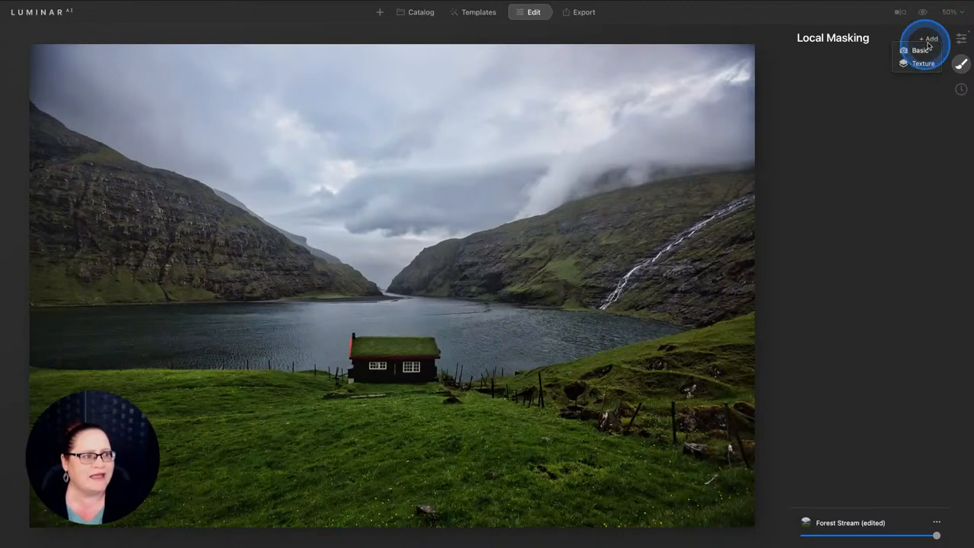
pyautogui.click(921, 50)
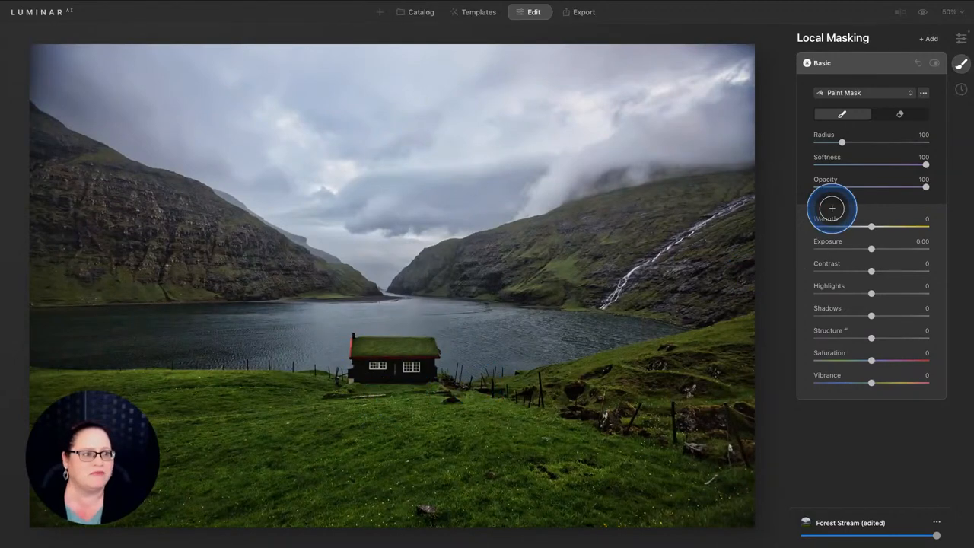
pyautogui.click(864, 93)
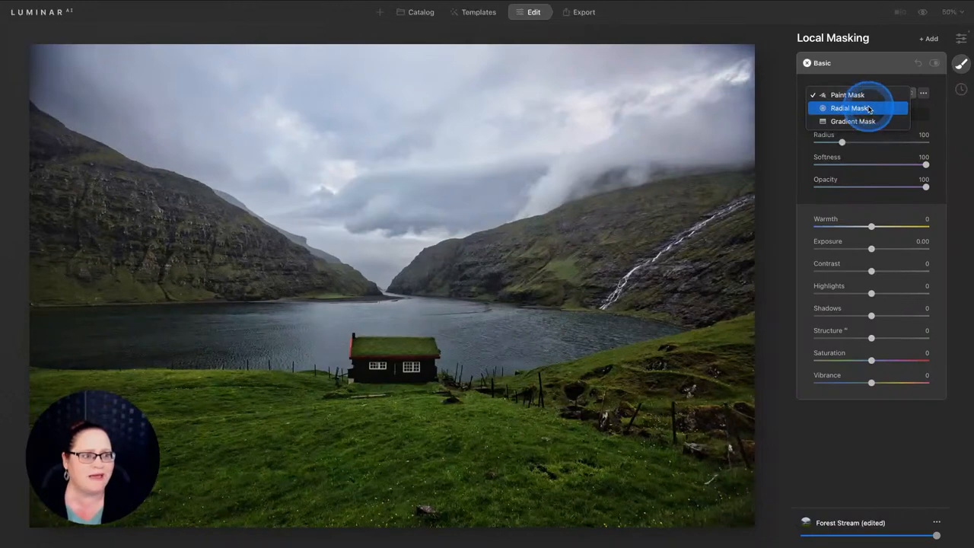
pyautogui.click(849, 107)
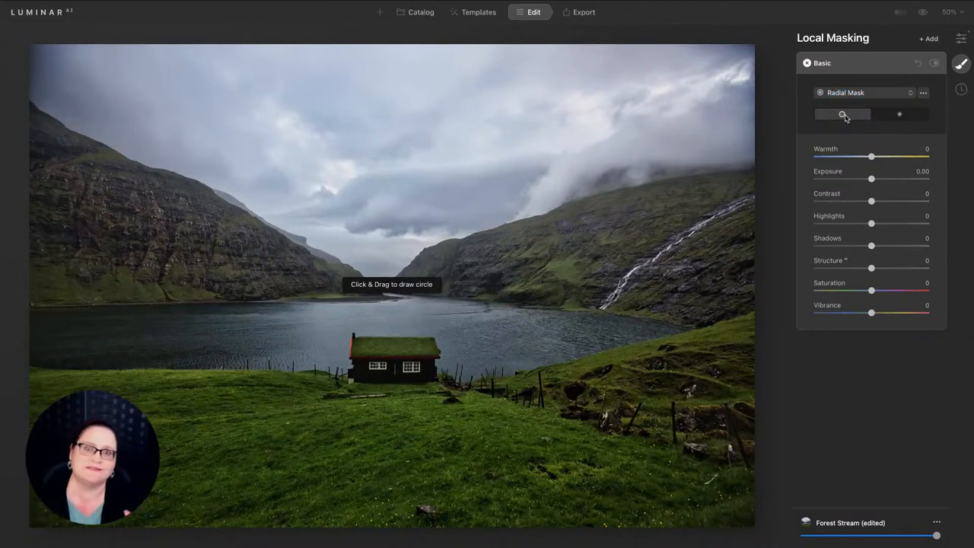
pyautogui.click(898, 114)
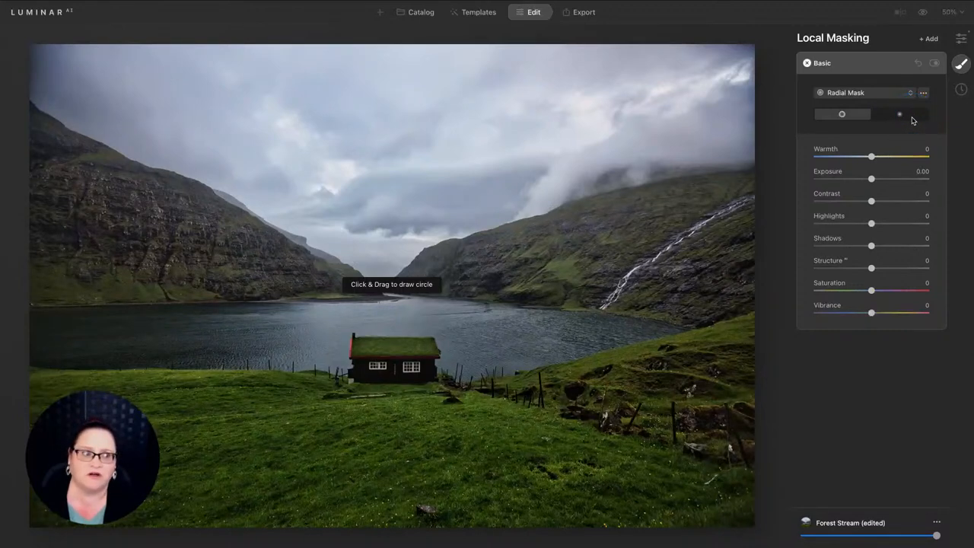
pyautogui.click(905, 114)
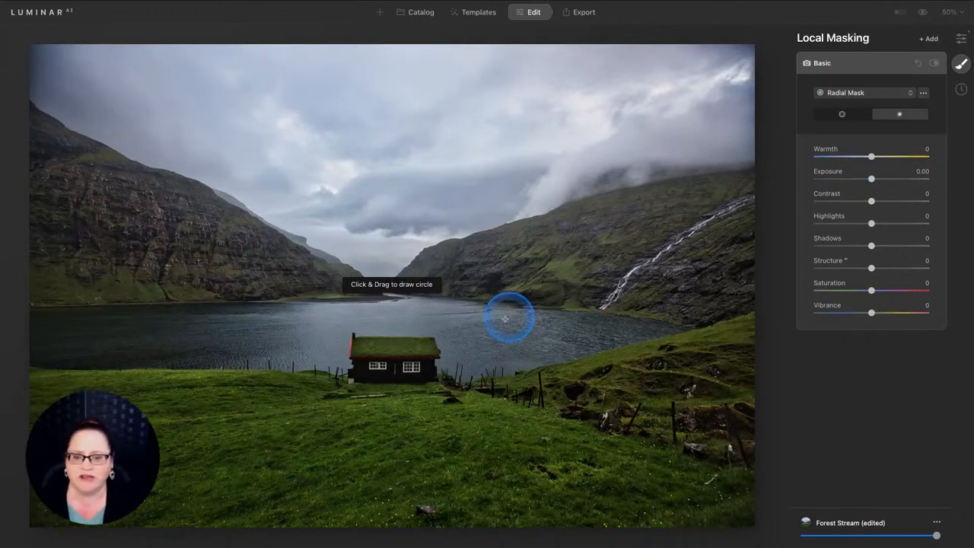
# Draw a radial mask on the cabin, show its overlay, and flatten it into an oval along the shore
pyautogui.moveTo(505, 318); pyautogui.dragTo(395, 358)
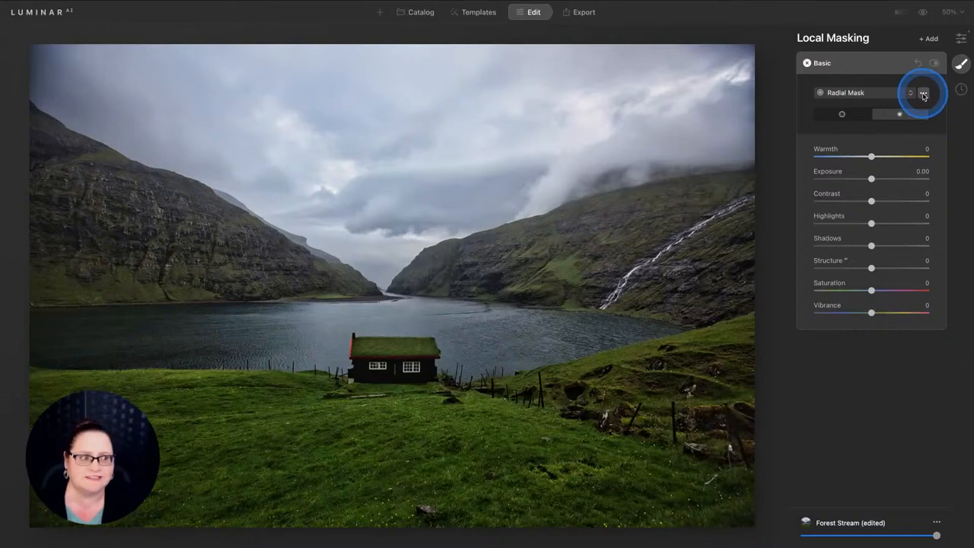
pyautogui.click(922, 93)
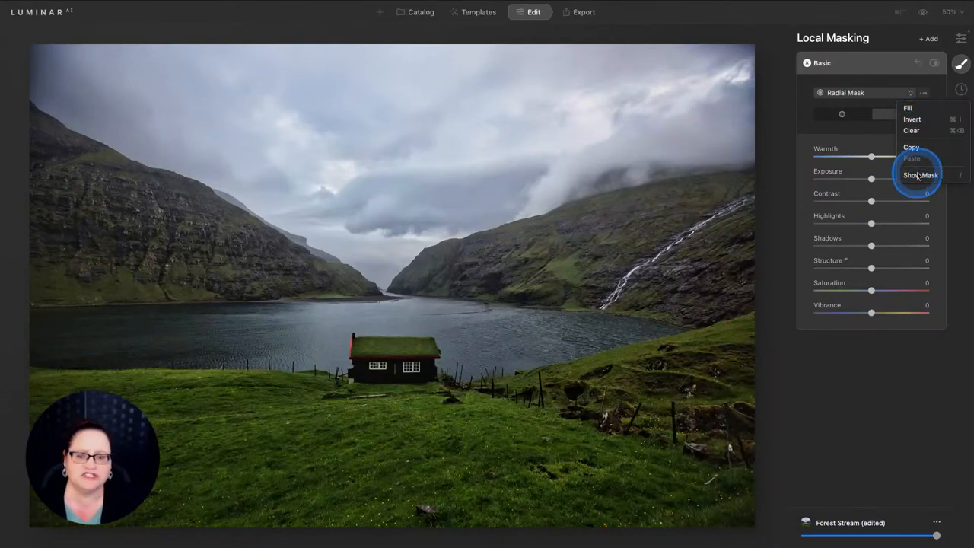
pyautogui.click(919, 175)
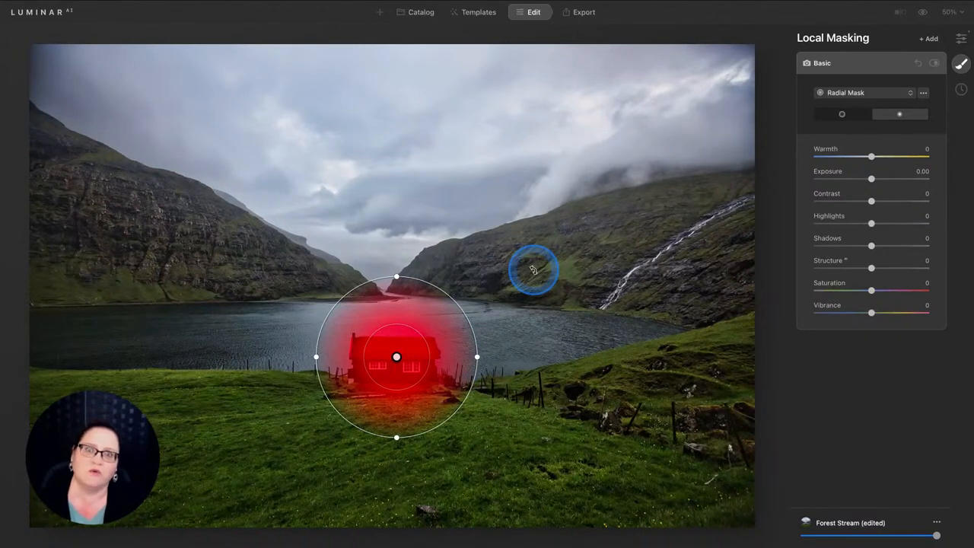
pyautogui.moveTo(533, 271); pyautogui.dragTo(469, 244)
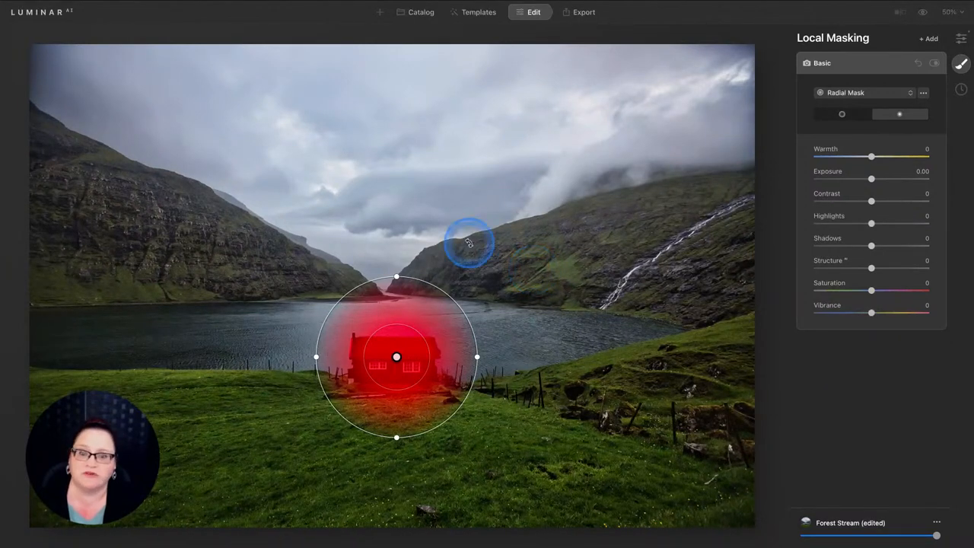
pyautogui.moveTo(469, 242); pyautogui.dragTo(396, 276)
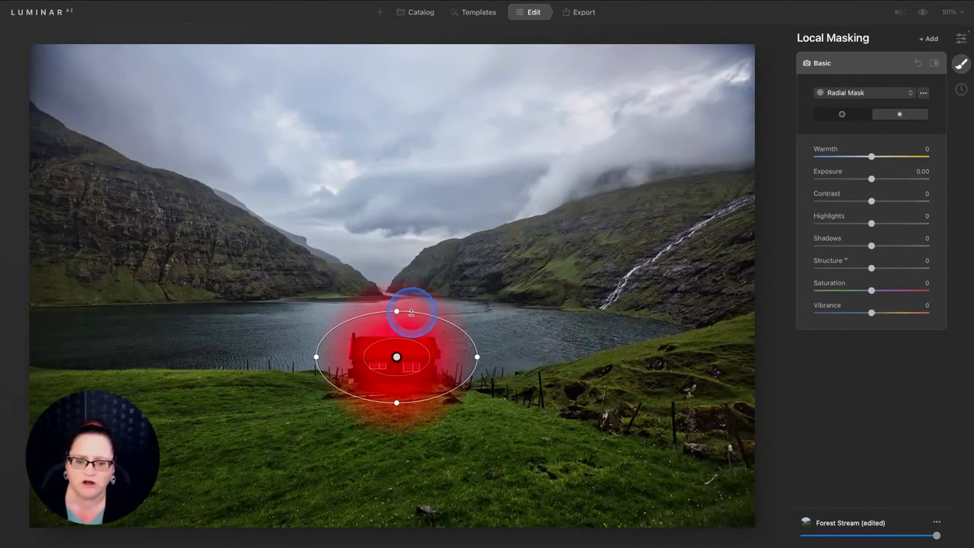
pyautogui.moveTo(411, 311); pyautogui.dragTo(426, 358)
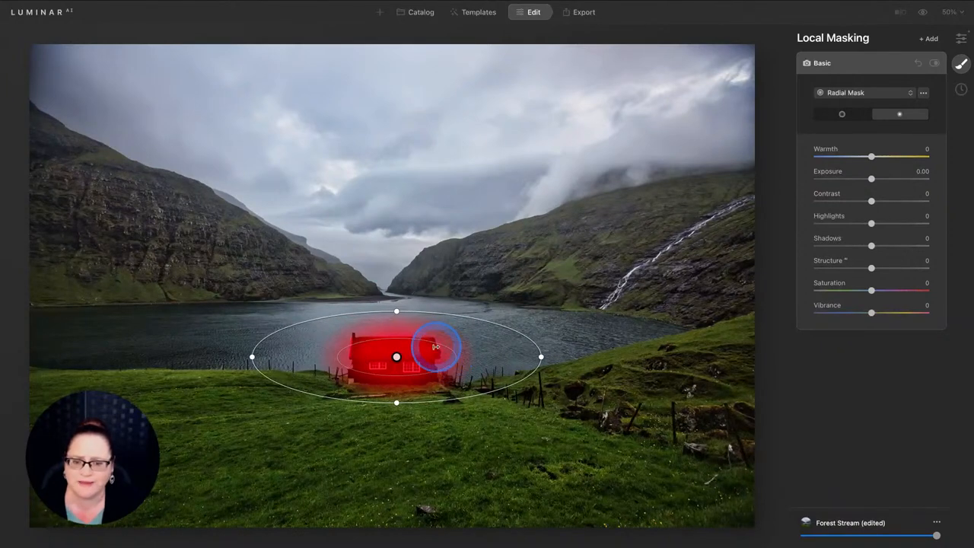
pyautogui.moveTo(435, 347); pyautogui.dragTo(423, 319)
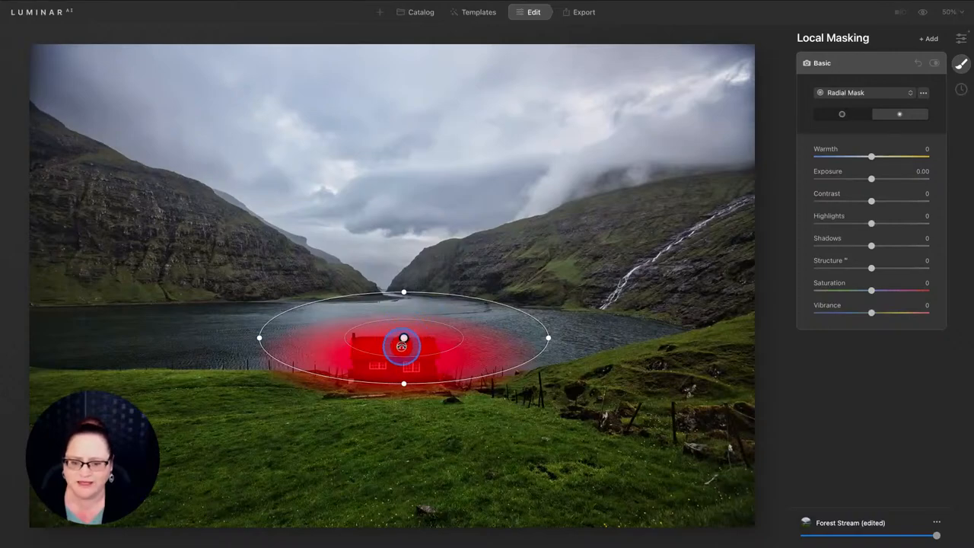
# Refine the oval's inner and outer areas so it covers the cabin and nearby grass
pyautogui.moveTo(405, 347); pyautogui.dragTo(402, 331)
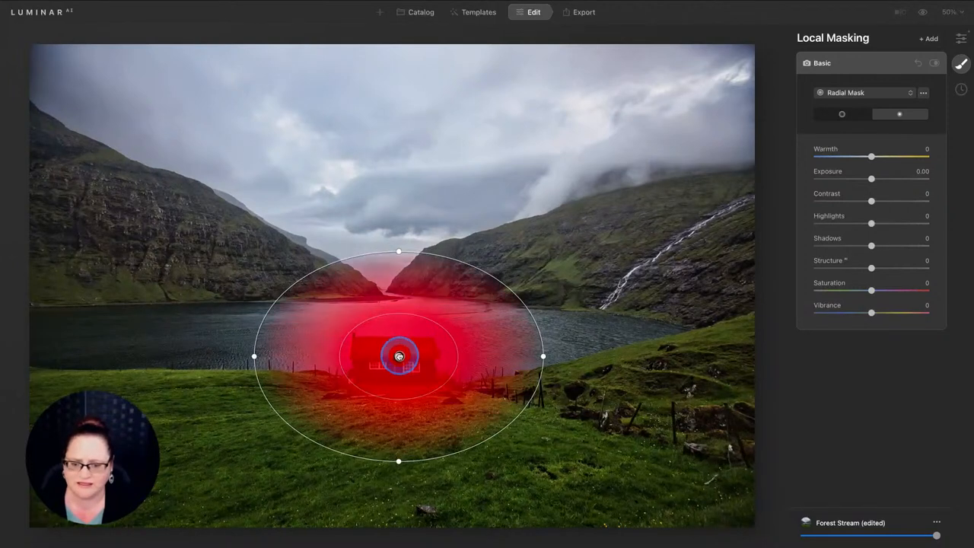
pyautogui.moveTo(399, 356); pyautogui.dragTo(394, 365)
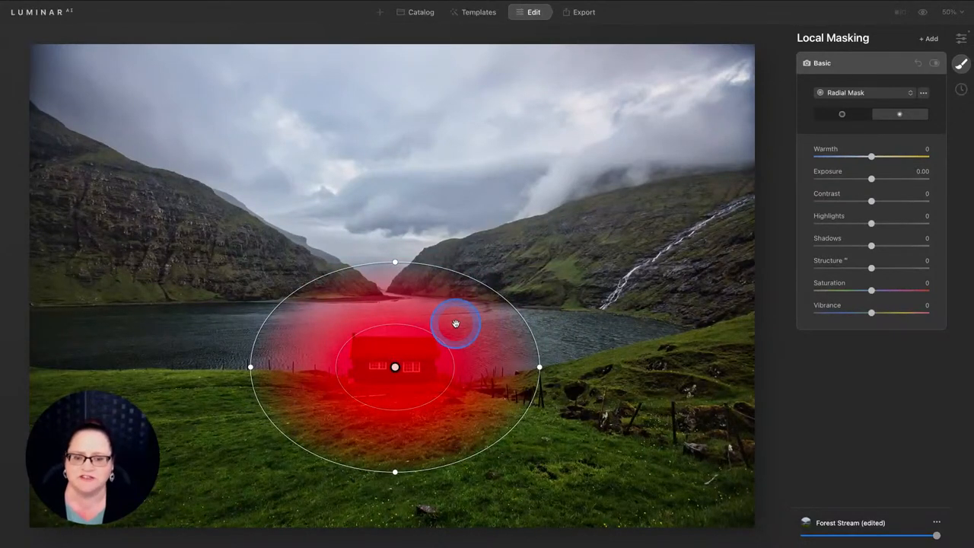
pyautogui.moveTo(457, 323); pyautogui.dragTo(423, 328)
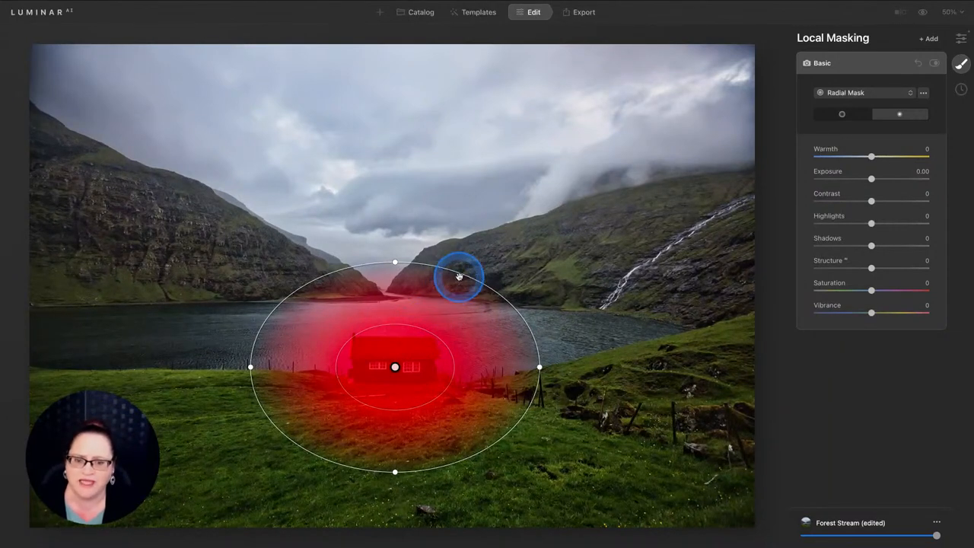
pyautogui.moveTo(459, 276); pyautogui.dragTo(490, 258)
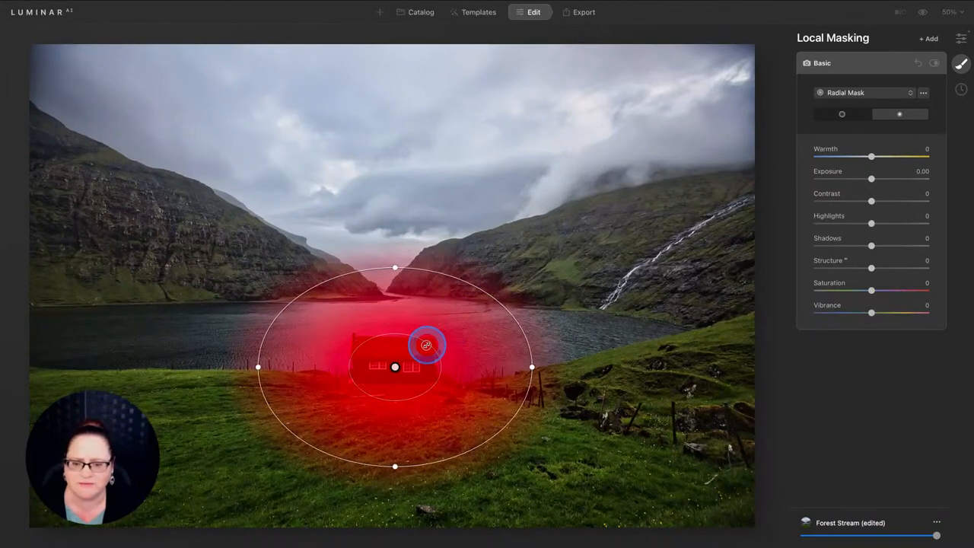
pyautogui.moveTo(426, 344); pyautogui.dragTo(468, 502)
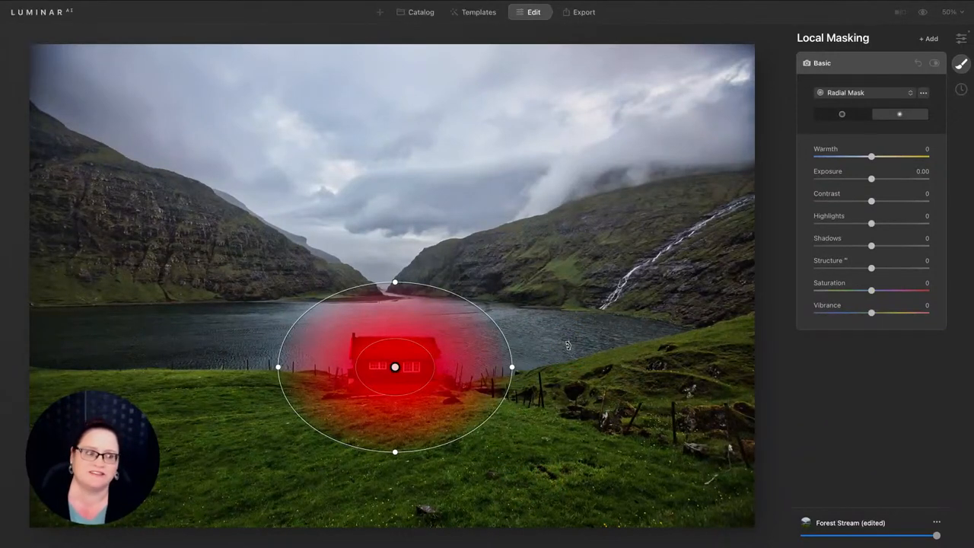
pyautogui.click(922, 92)
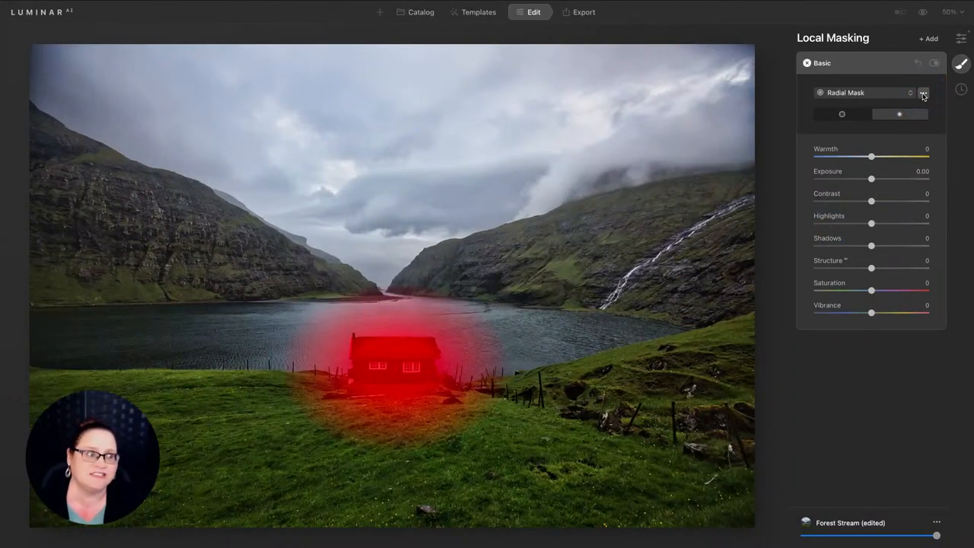
# Hide the mask overlay and brighten the cabin area with Exposure 0.28 and Shadows 25
pyautogui.click(922, 93)
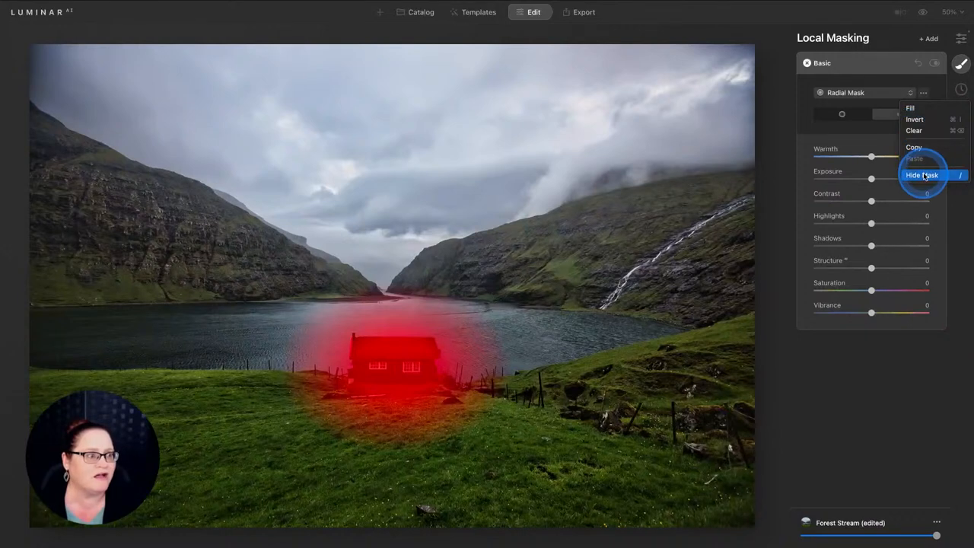
pyautogui.click(922, 175)
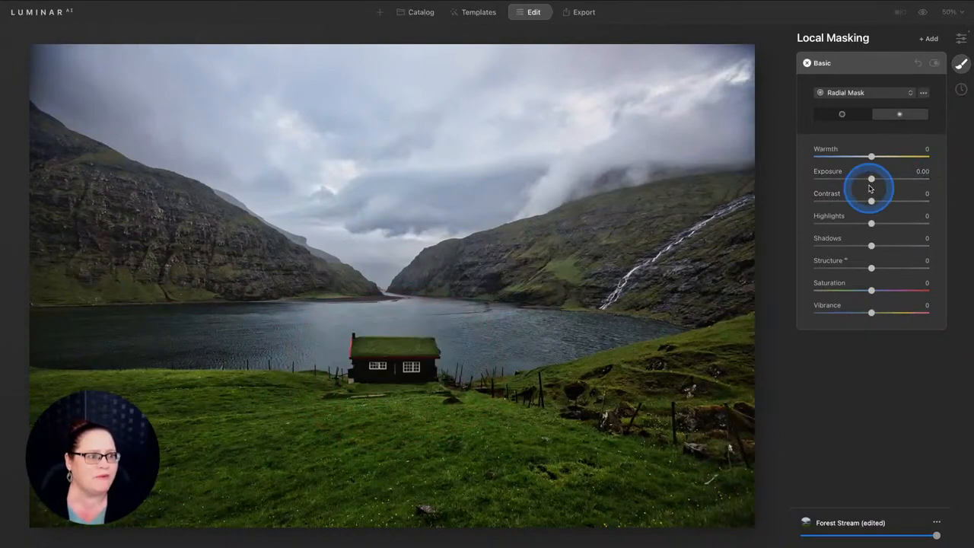
pyautogui.moveTo(871, 178); pyautogui.dragTo(875, 178)
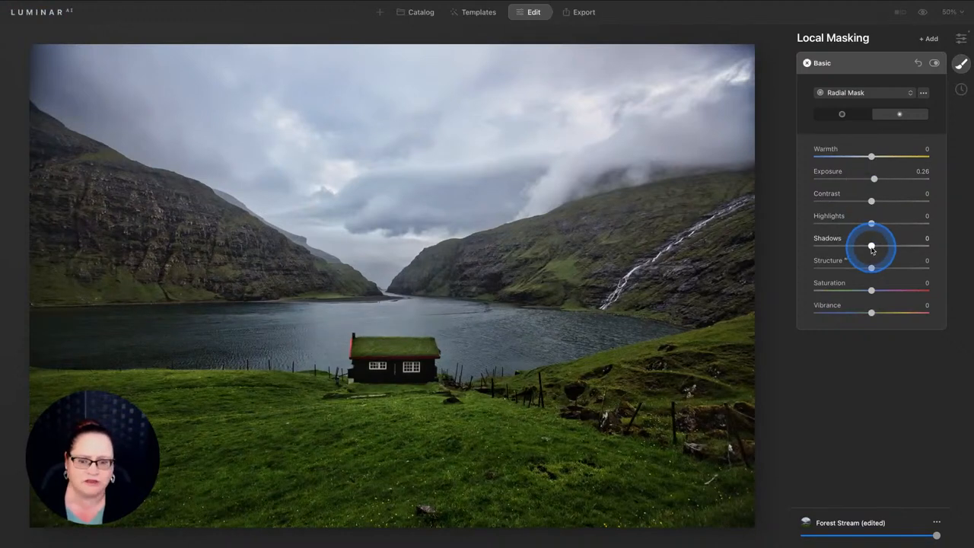
pyautogui.moveTo(870, 245); pyautogui.dragTo(885, 245)
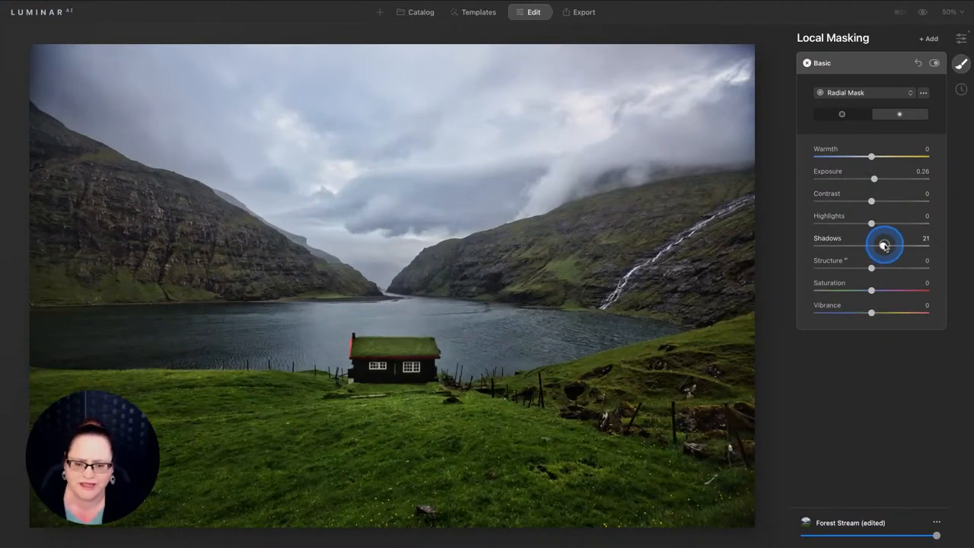
pyautogui.moveTo(886, 245); pyautogui.dragTo(892, 245)
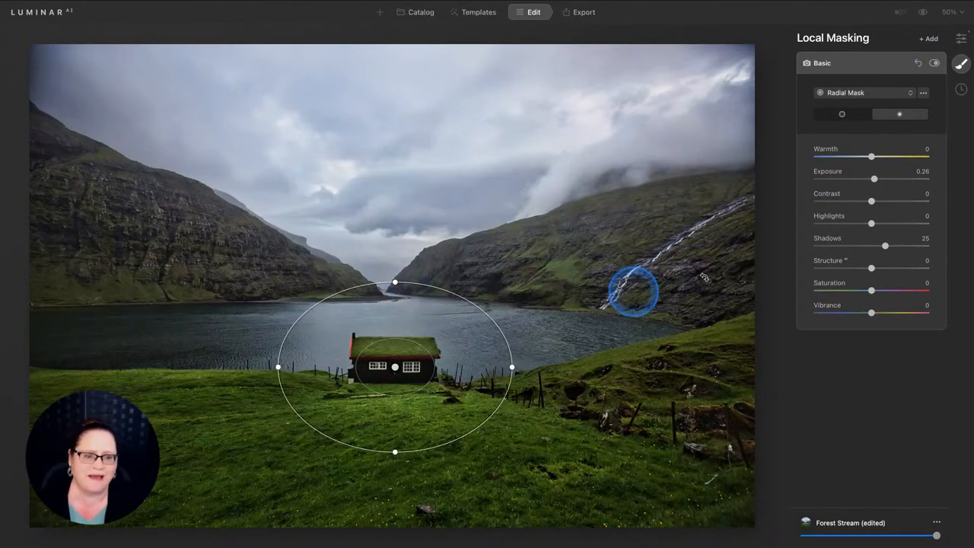
# Add a second Basic local adjustment with all sliders at zero
pyautogui.click(929, 38)
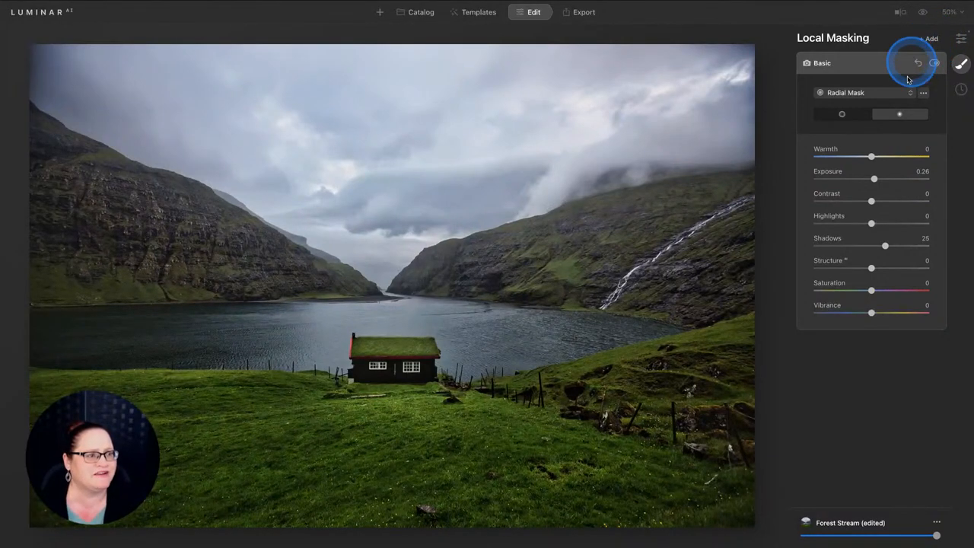
pyautogui.click(922, 93)
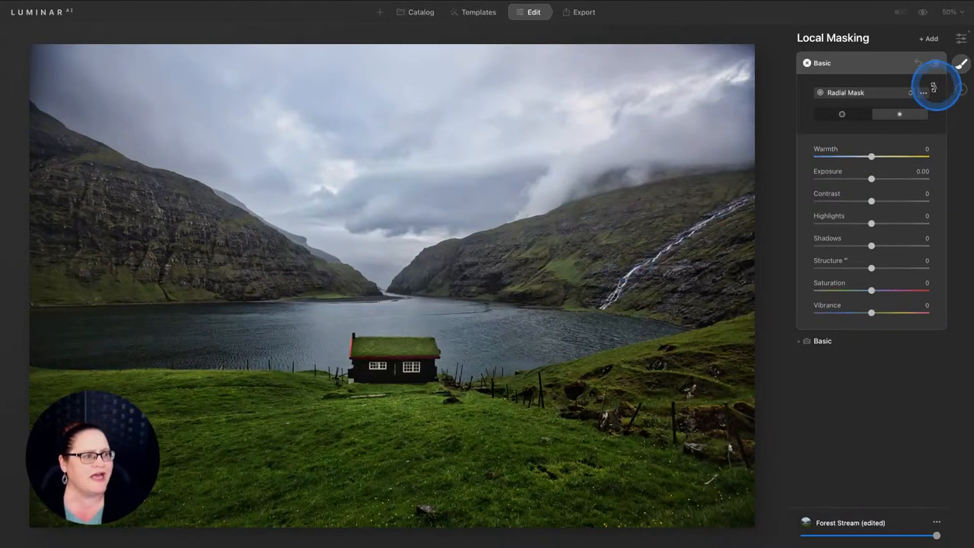
pyautogui.click(922, 93)
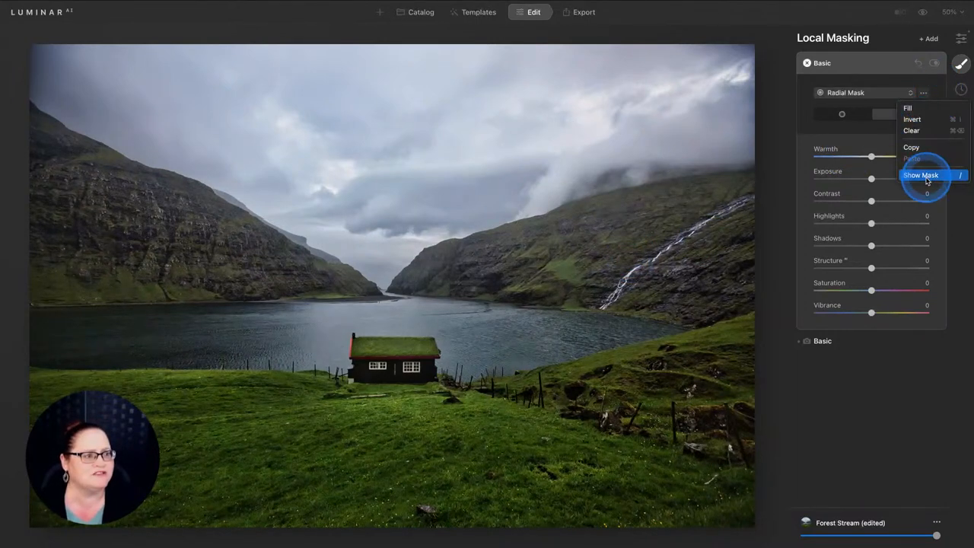
# Show the new mask overlay and stretch it into a wide oval over the right mountain
pyautogui.click(920, 175)
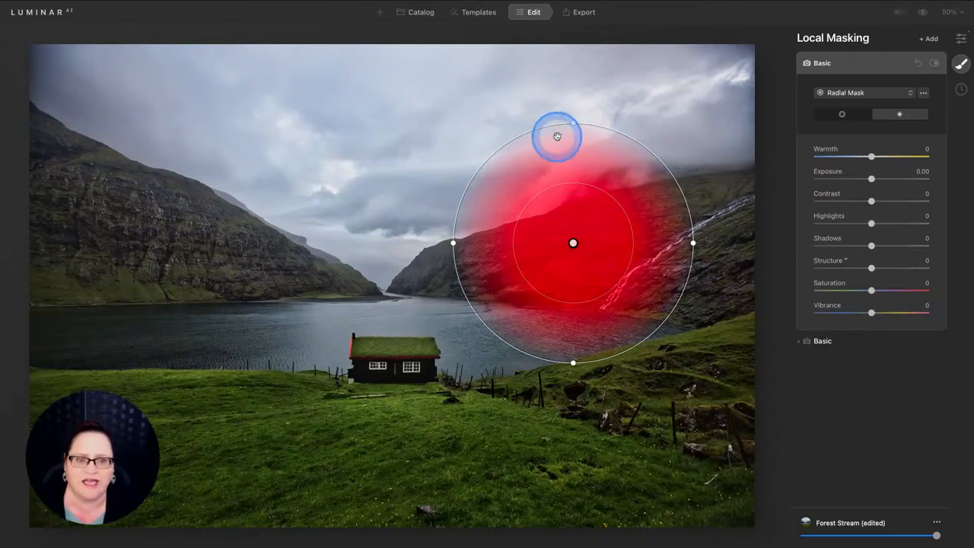
pyautogui.moveTo(560, 121); pyautogui.dragTo(557, 140)
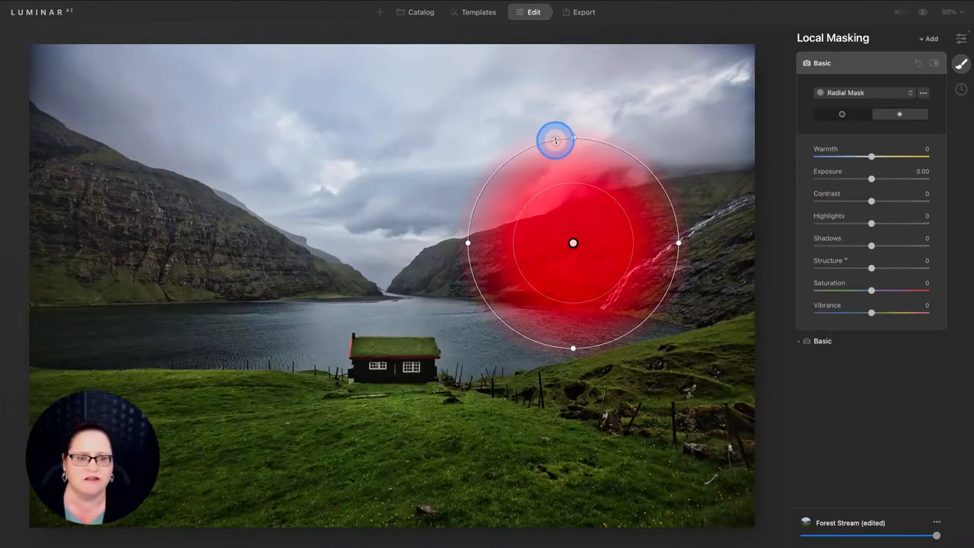
pyautogui.moveTo(555, 140); pyautogui.dragTo(578, 140)
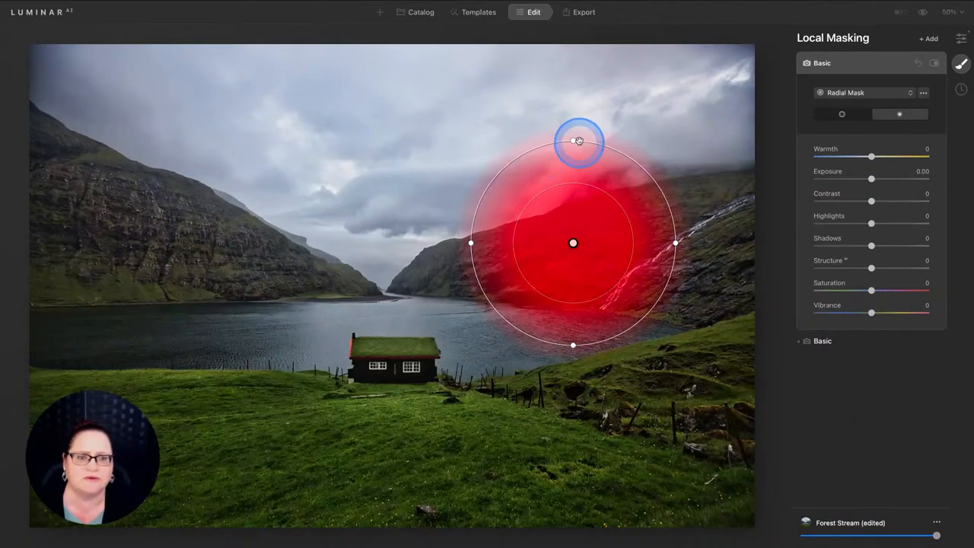
pyautogui.moveTo(572, 140); pyautogui.dragTo(572, 175)
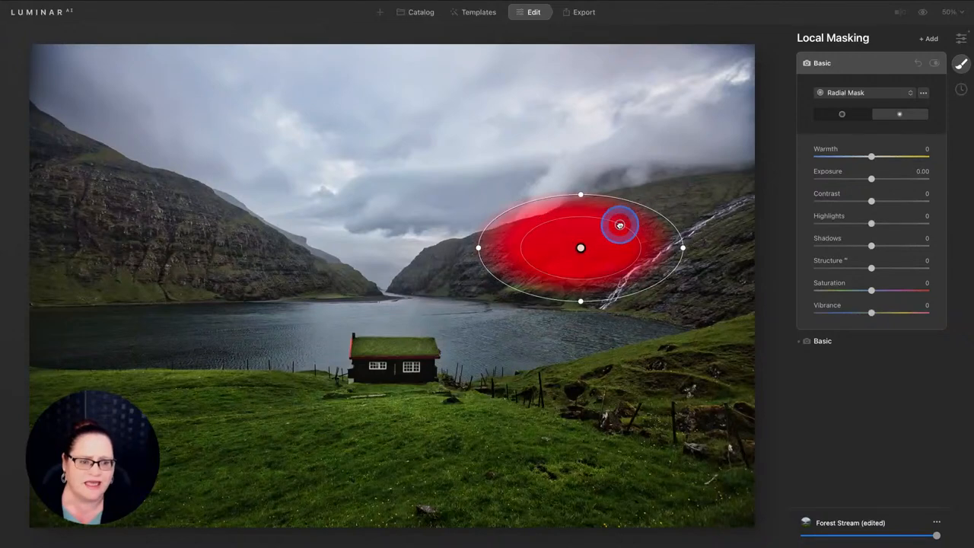
pyautogui.moveTo(621, 224); pyautogui.dragTo(663, 214)
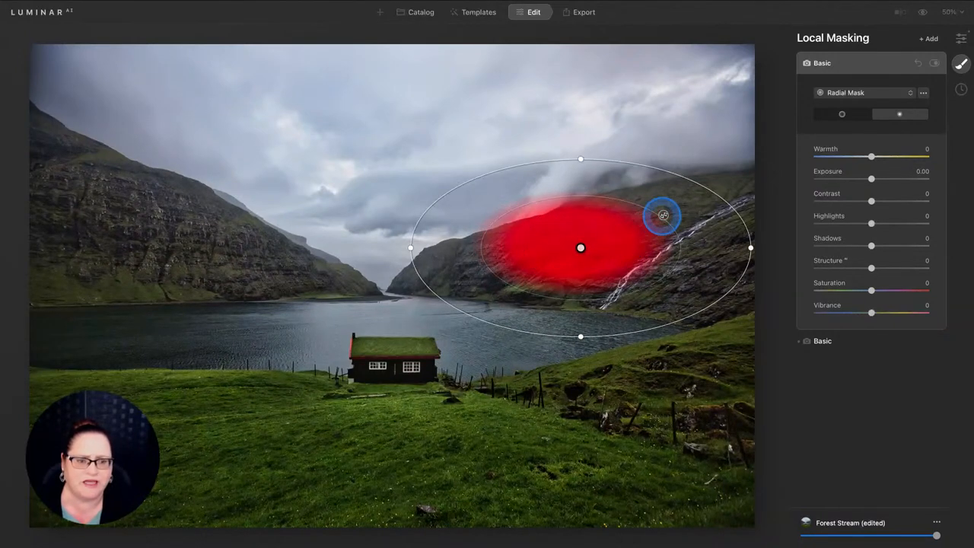
pyautogui.moveTo(662, 216); pyautogui.dragTo(688, 207)
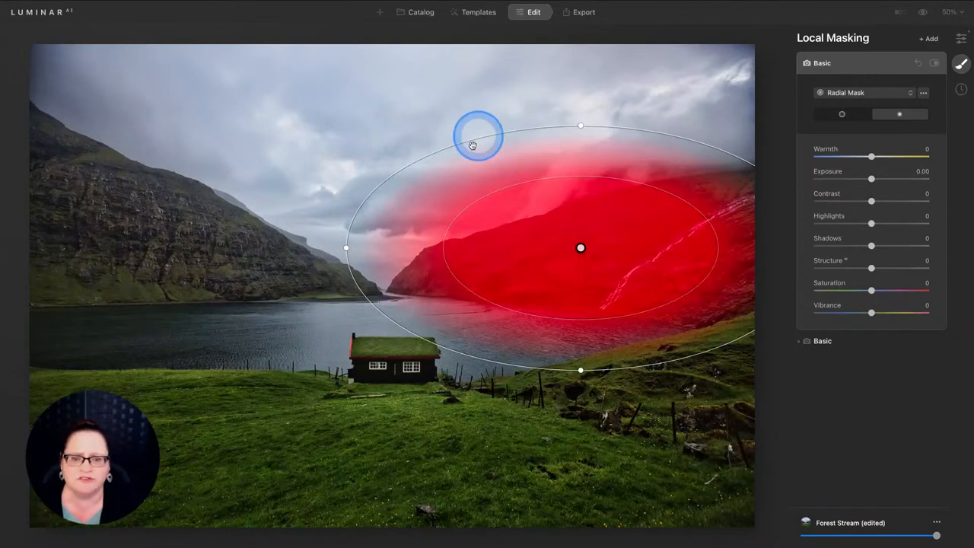
# Extend and tilt the oval along the hillside, refining its inner area over the cliffs and low clouds
pyautogui.moveTo(471, 145); pyautogui.dragTo(369, 173)
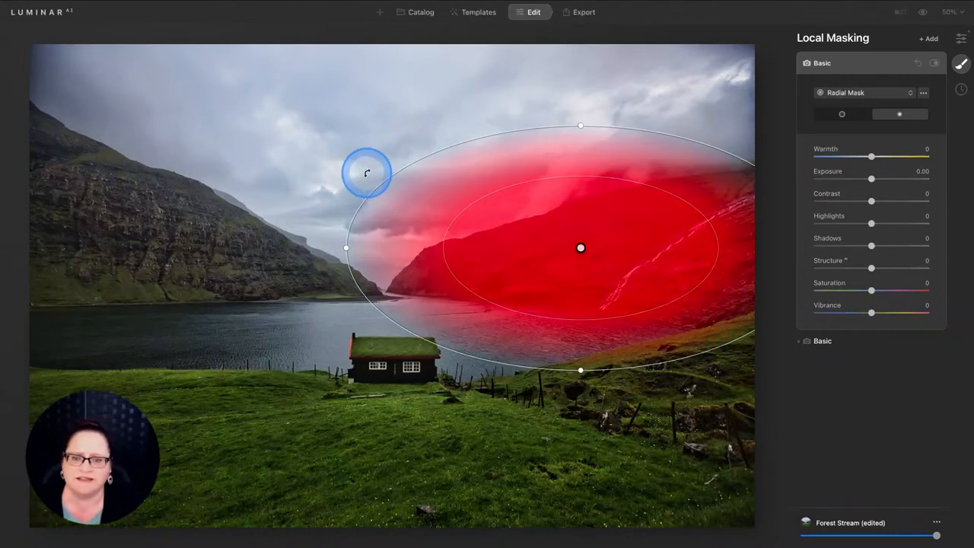
pyautogui.moveTo(368, 171); pyautogui.dragTo(347, 204)
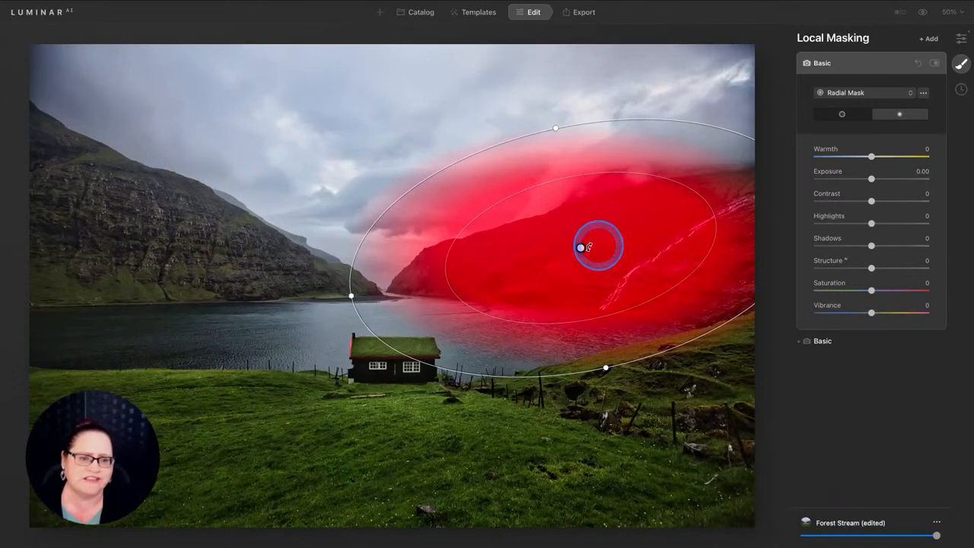
pyautogui.moveTo(596, 246); pyautogui.dragTo(581, 250)
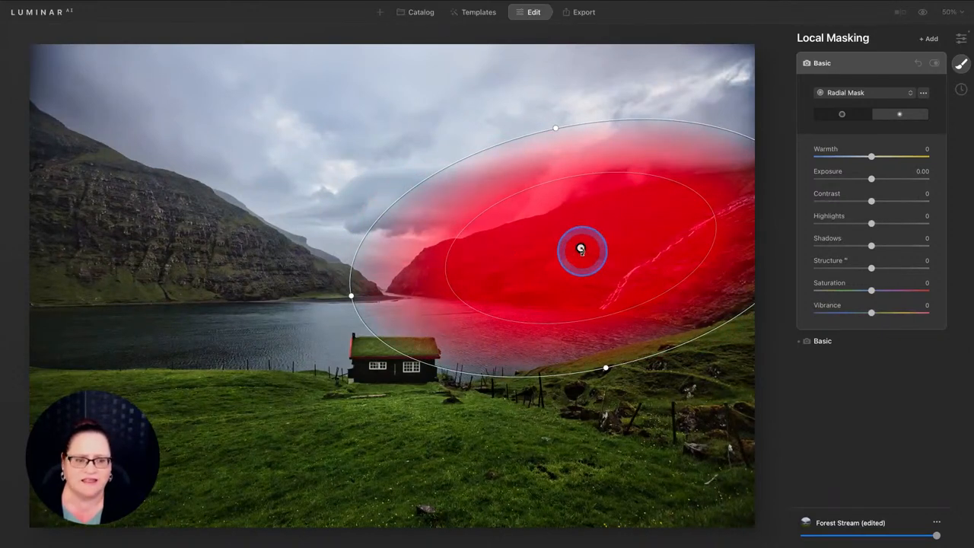
pyautogui.moveTo(581, 250); pyautogui.dragTo(587, 265)
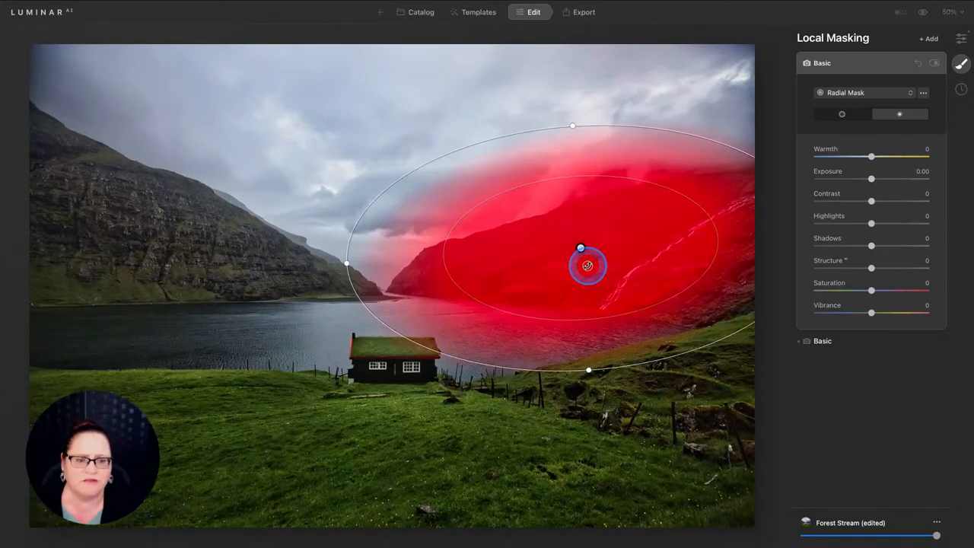
pyautogui.moveTo(587, 265); pyautogui.dragTo(582, 259)
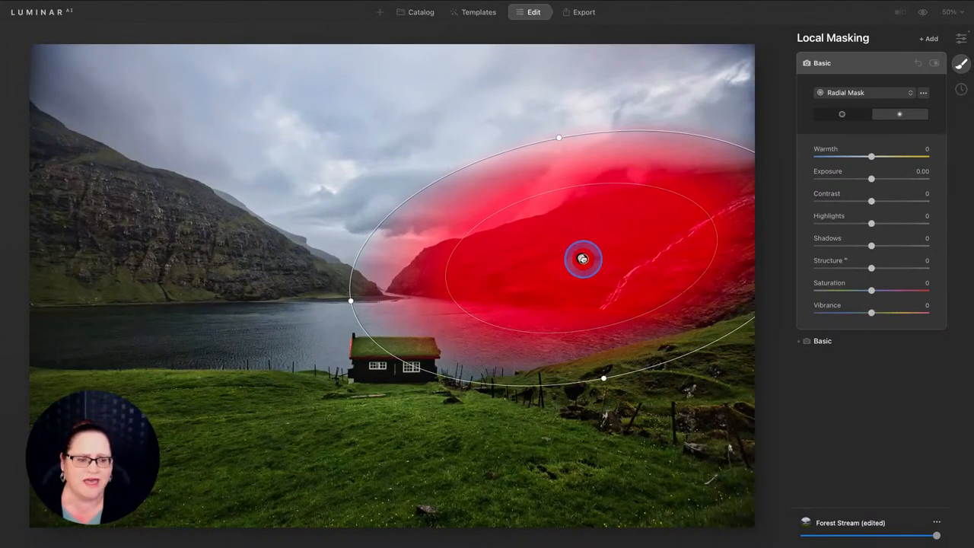
pyautogui.moveTo(584, 259); pyautogui.dragTo(595, 262)
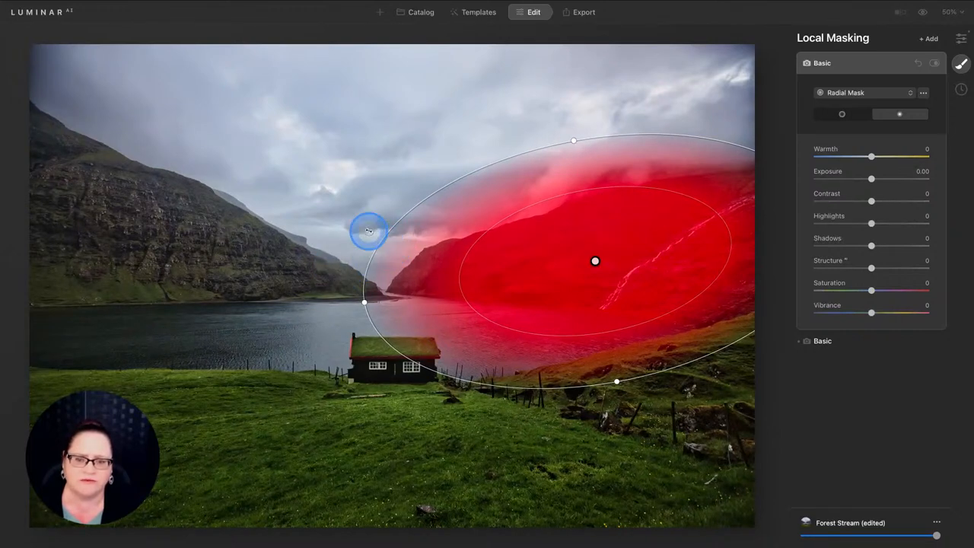
pyautogui.moveTo(368, 231); pyautogui.dragTo(356, 225)
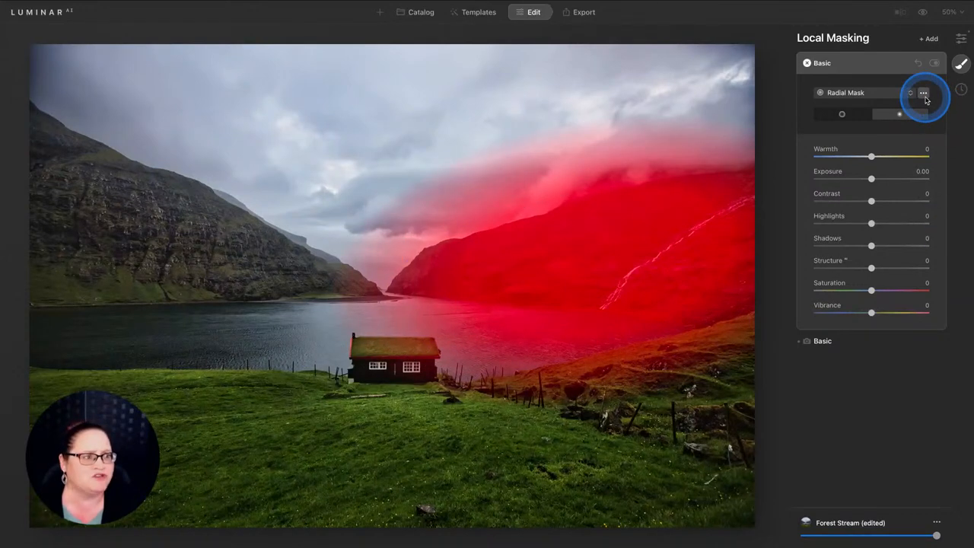
# Hide the red overlay, lower Exposure to about -0.51 and reshape the mask over the right mountain
pyautogui.click(922, 92)
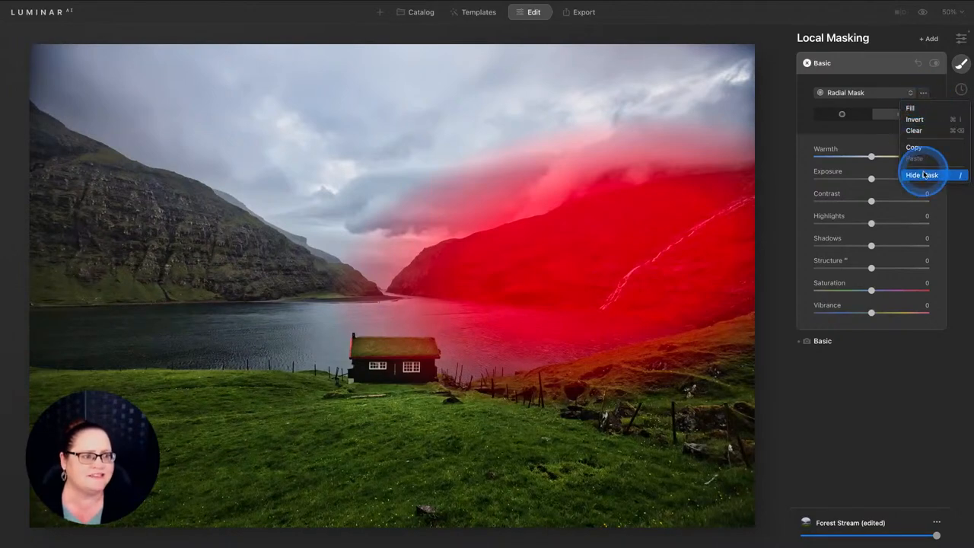
pyautogui.click(922, 175)
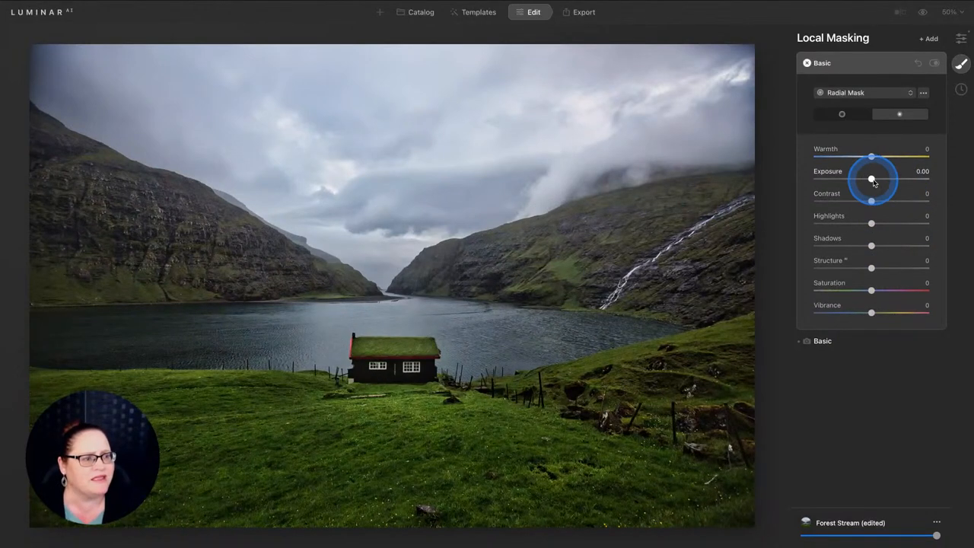
pyautogui.moveTo(870, 179); pyautogui.dragTo(868, 180)
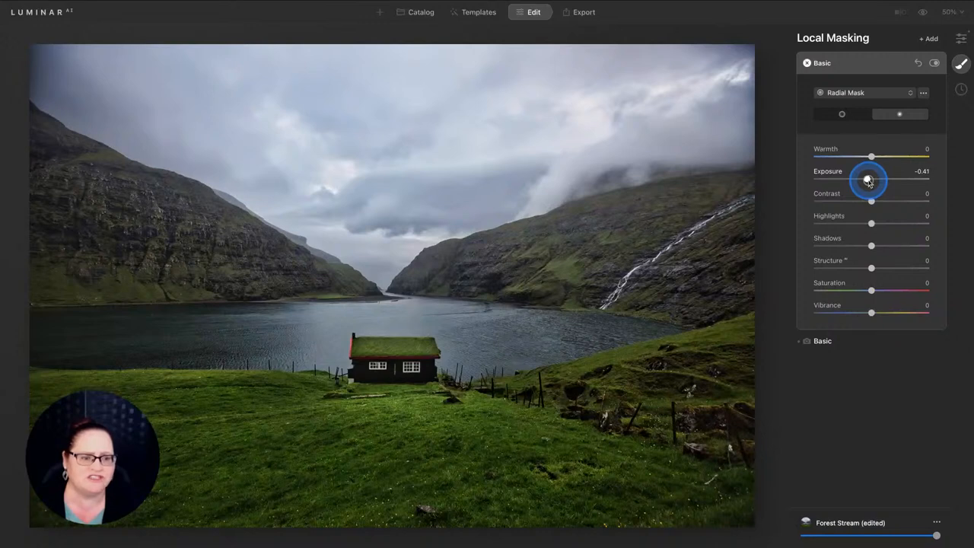
pyautogui.moveTo(870, 179); pyautogui.dragTo(871, 180)
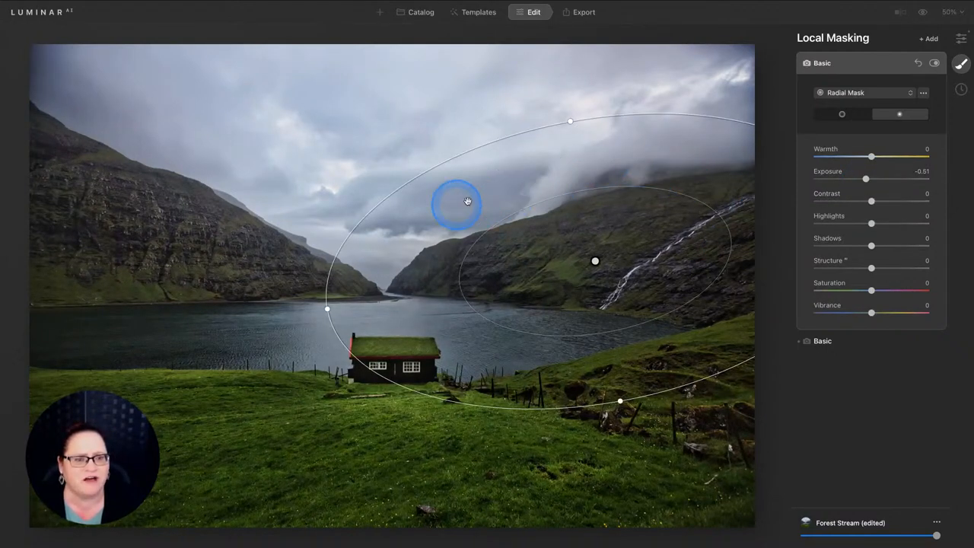
pyautogui.moveTo(456, 204); pyautogui.dragTo(490, 221)
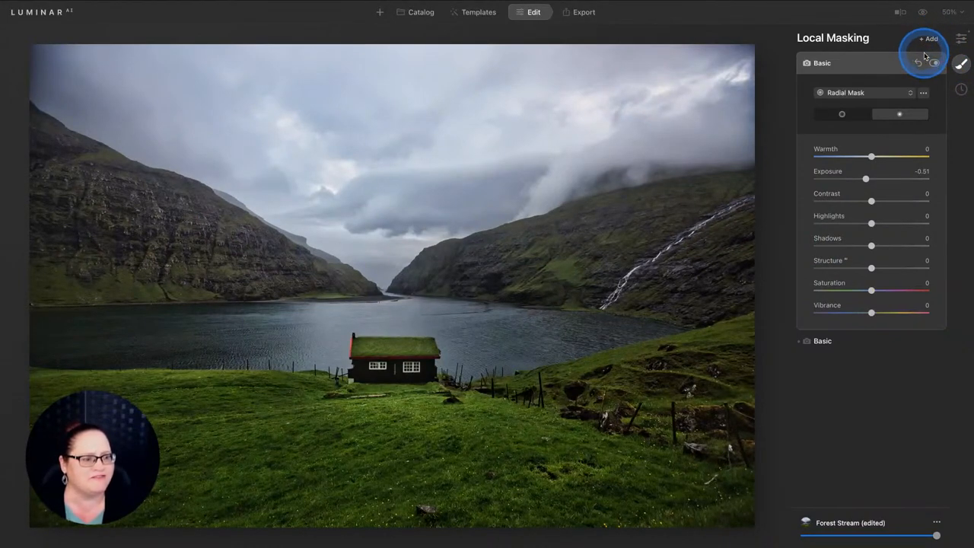
# Add a new radial mask and size and position it over the left mountain
pyautogui.click(910, 93)
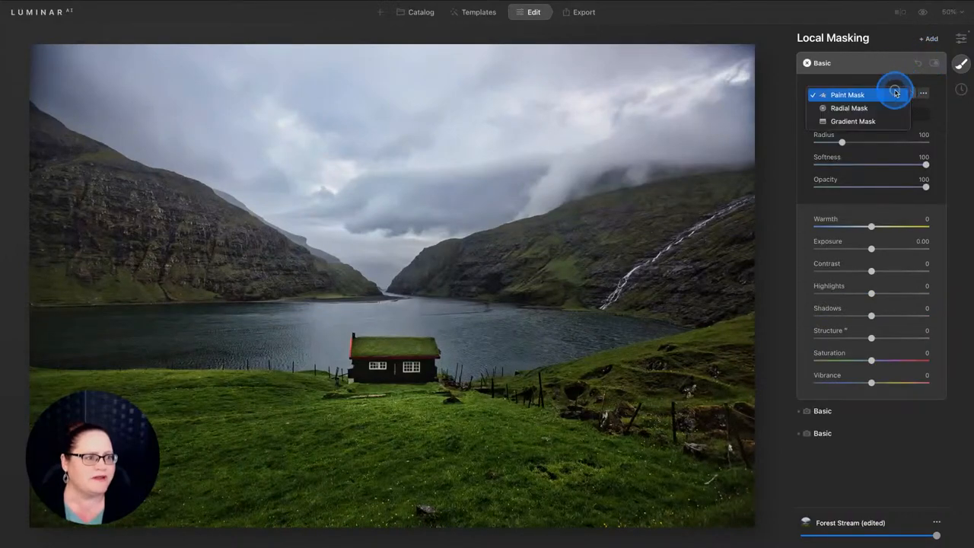
pyautogui.click(849, 107)
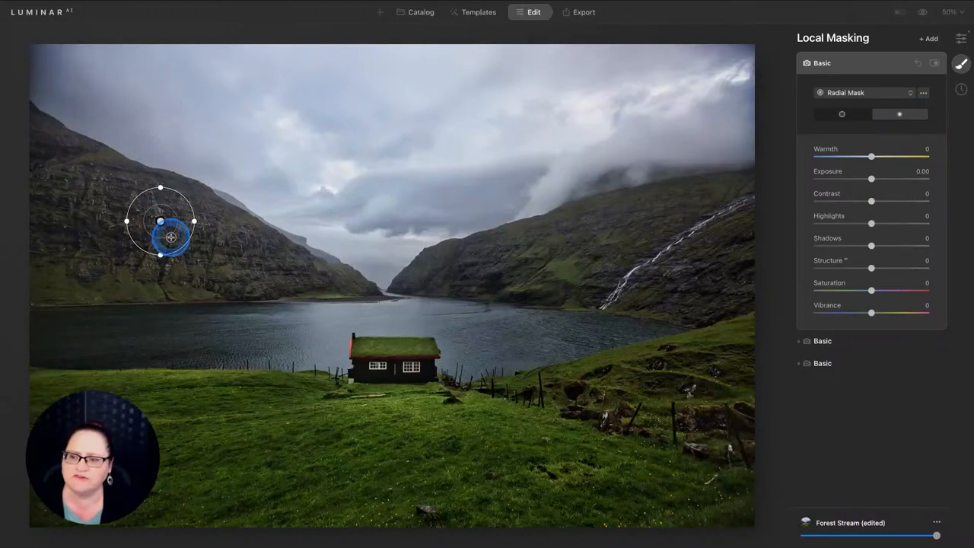
pyautogui.moveTo(171, 238); pyautogui.dragTo(195, 167)
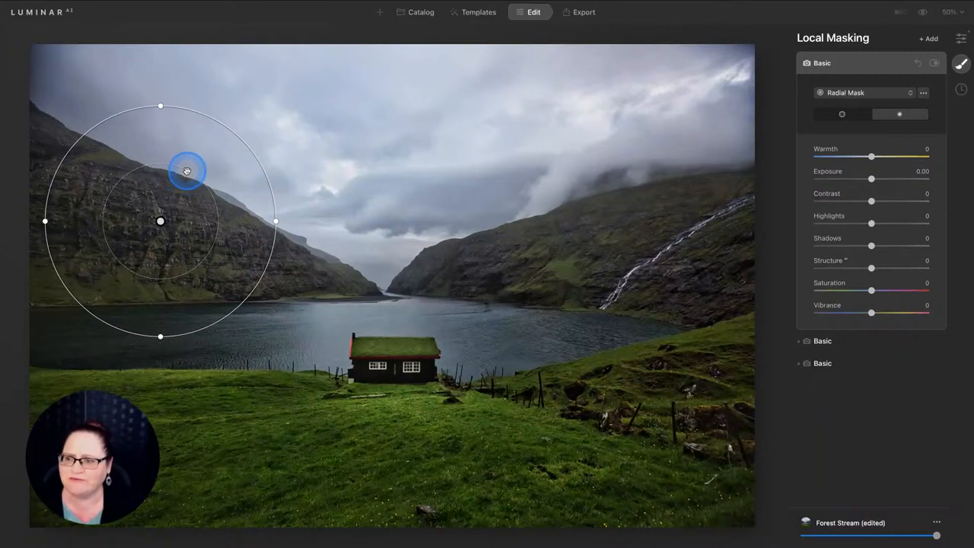
pyautogui.moveTo(188, 170); pyautogui.dragTo(160, 116)
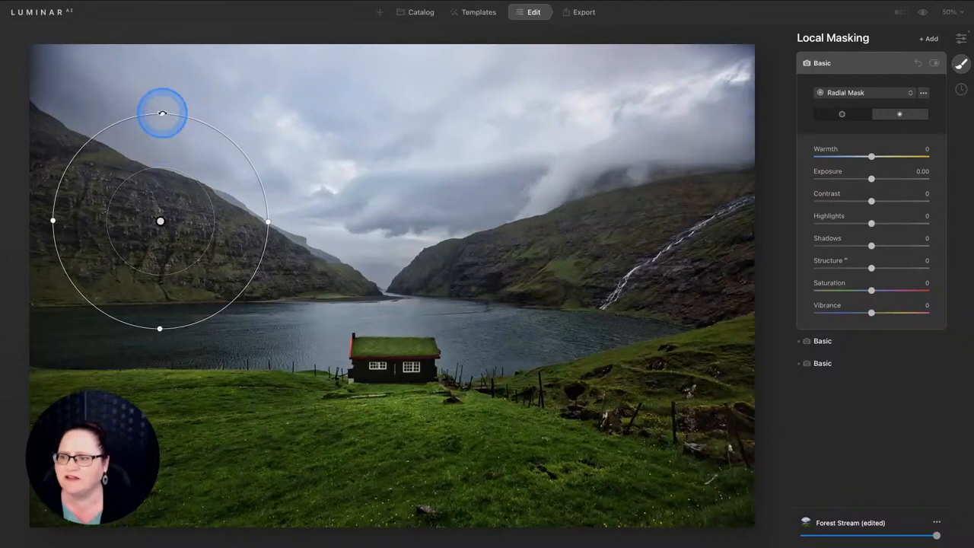
pyautogui.moveTo(162, 115); pyautogui.dragTo(164, 151)
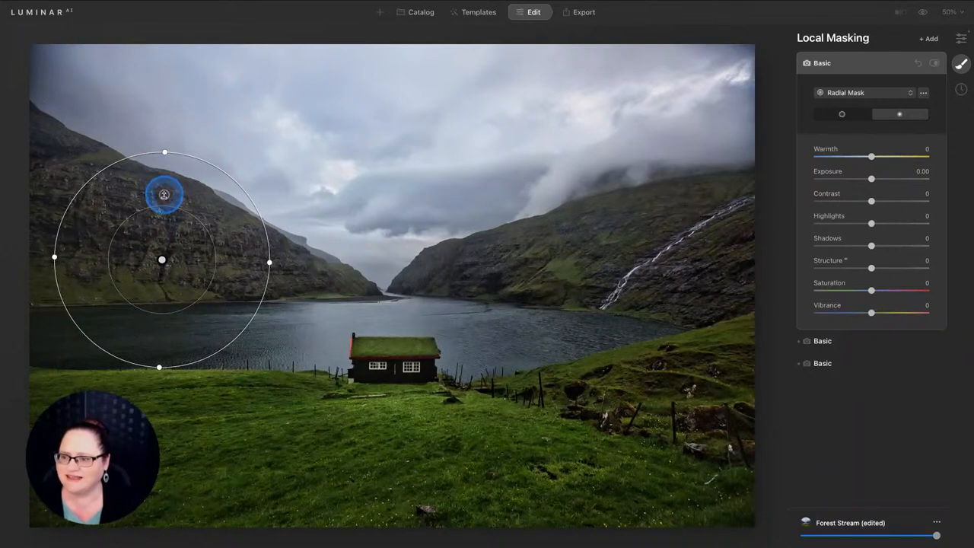
pyautogui.moveTo(161, 195); pyautogui.dragTo(161, 243)
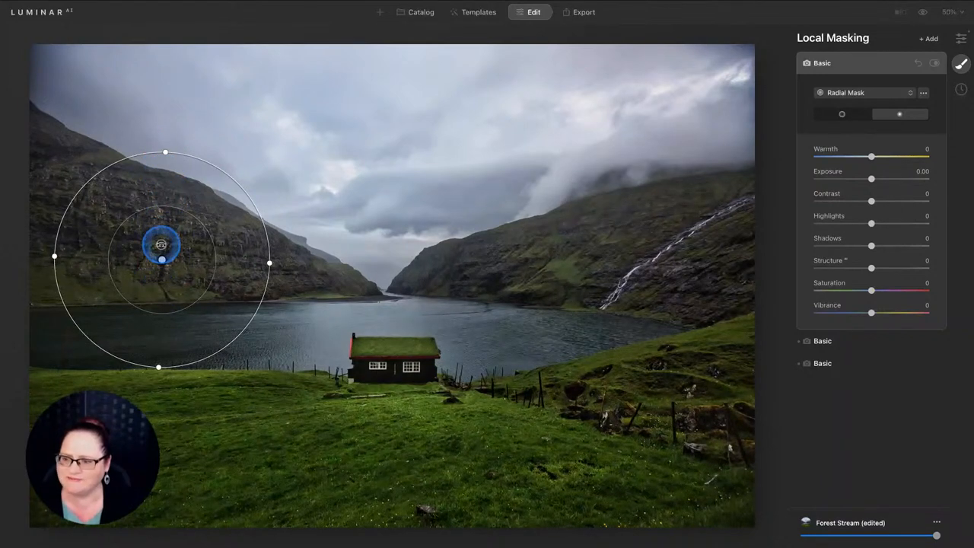
pyautogui.moveTo(162, 245); pyautogui.dragTo(203, 155)
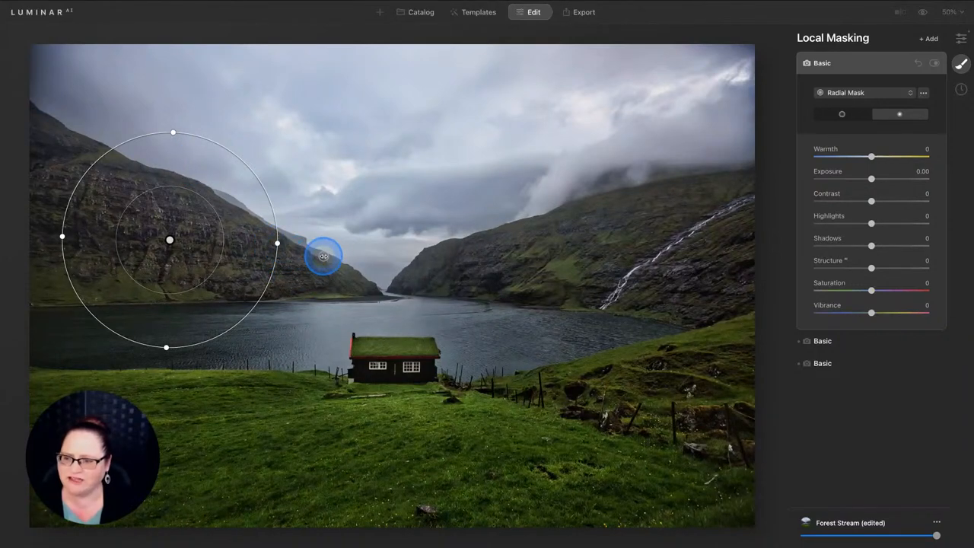
# Stretch the radial mask into a wide ellipse spanning the left slope toward the valley
pyautogui.moveTo(323, 256); pyautogui.dragTo(277, 250)
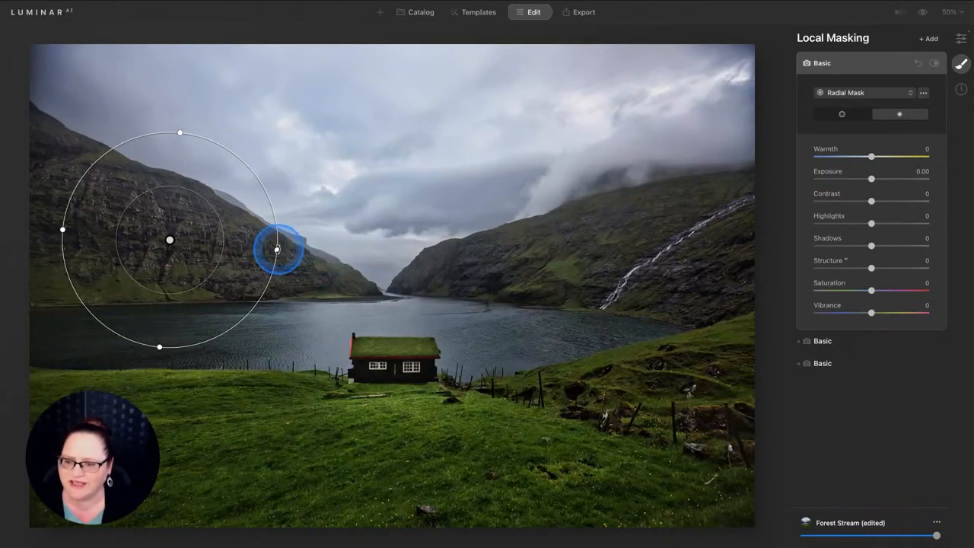
pyautogui.moveTo(277, 249); pyautogui.dragTo(395, 257)
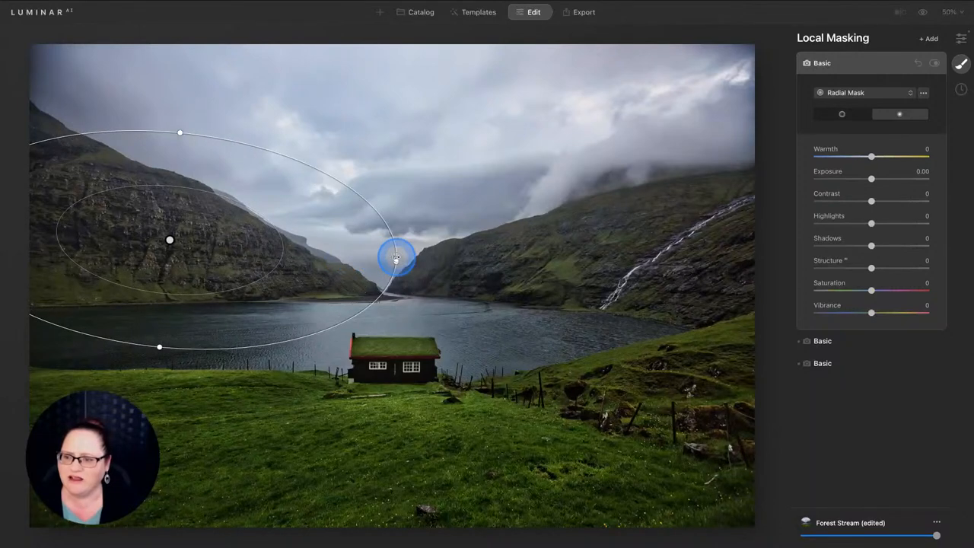
pyautogui.moveTo(395, 255); pyautogui.dragTo(398, 175)
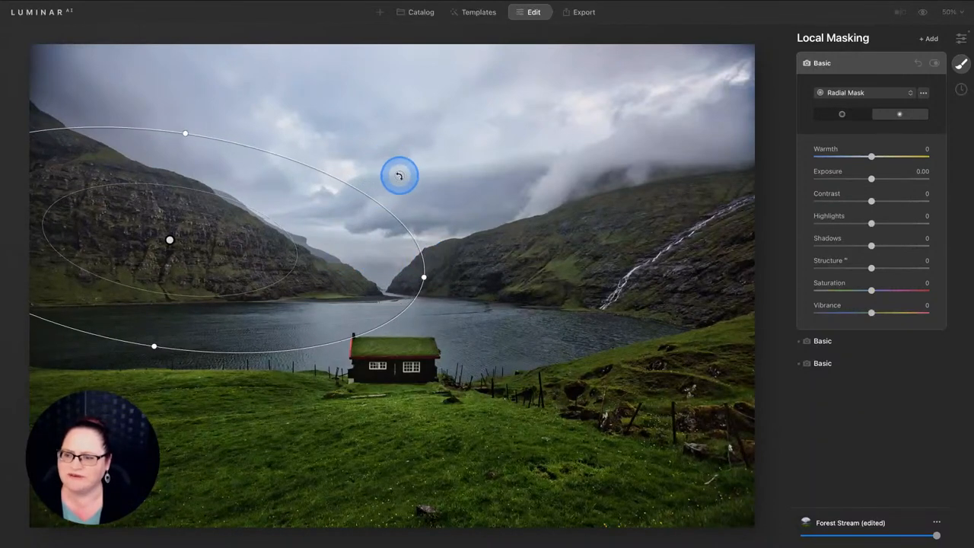
pyautogui.moveTo(398, 175); pyautogui.dragTo(460, 190)
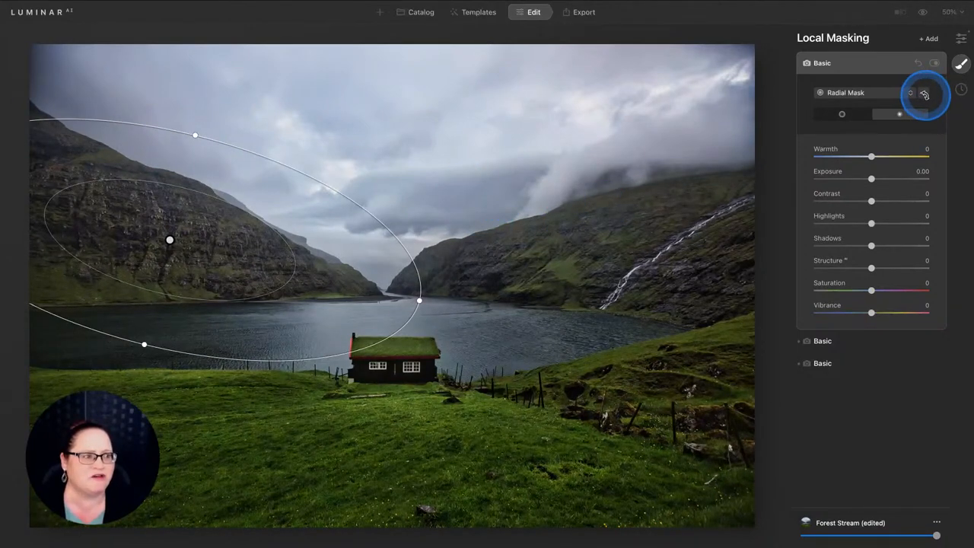
# Show the mask's red overlay, then tilt and move the ellipse to follow the left mountain slope
pyautogui.click(924, 93)
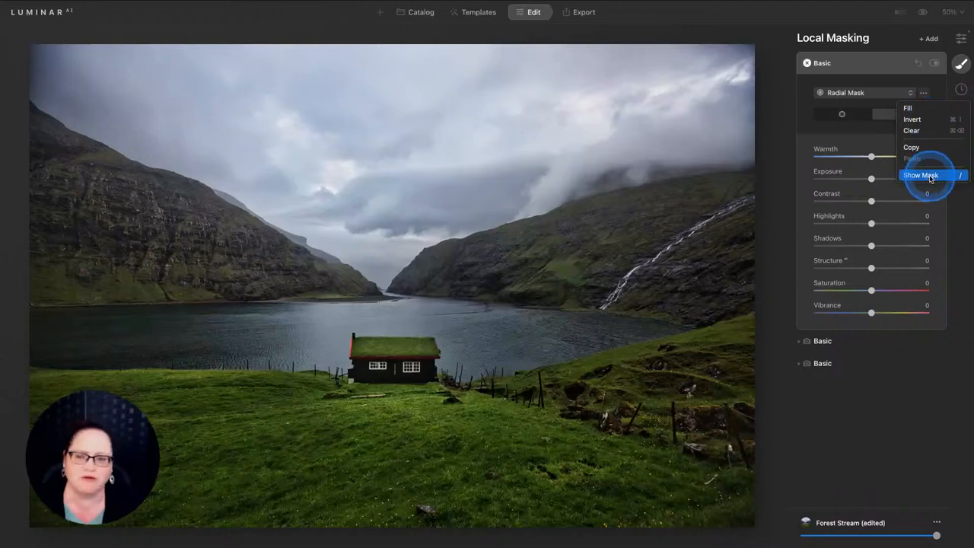
pyautogui.click(921, 175)
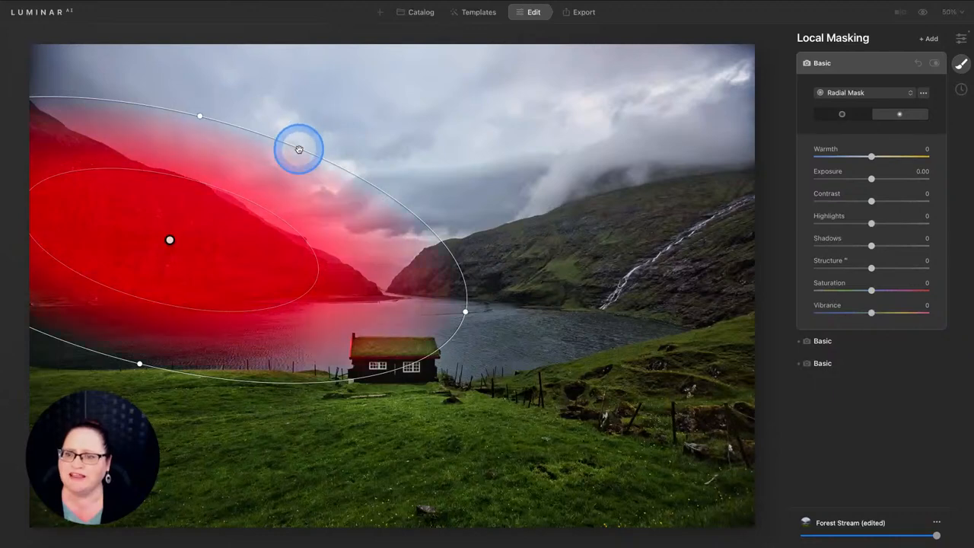
pyautogui.moveTo(298, 150); pyautogui.dragTo(287, 164)
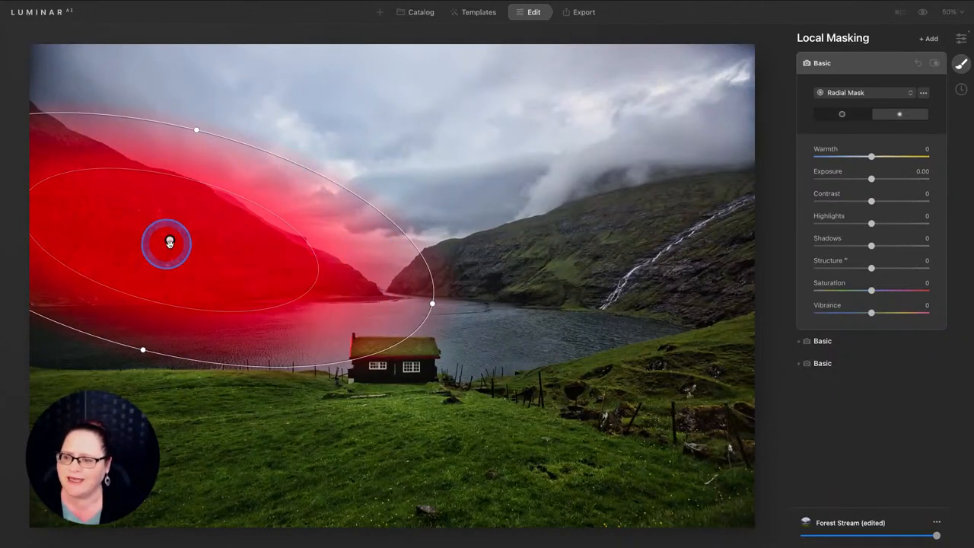
pyautogui.moveTo(169, 244); pyautogui.dragTo(149, 230)
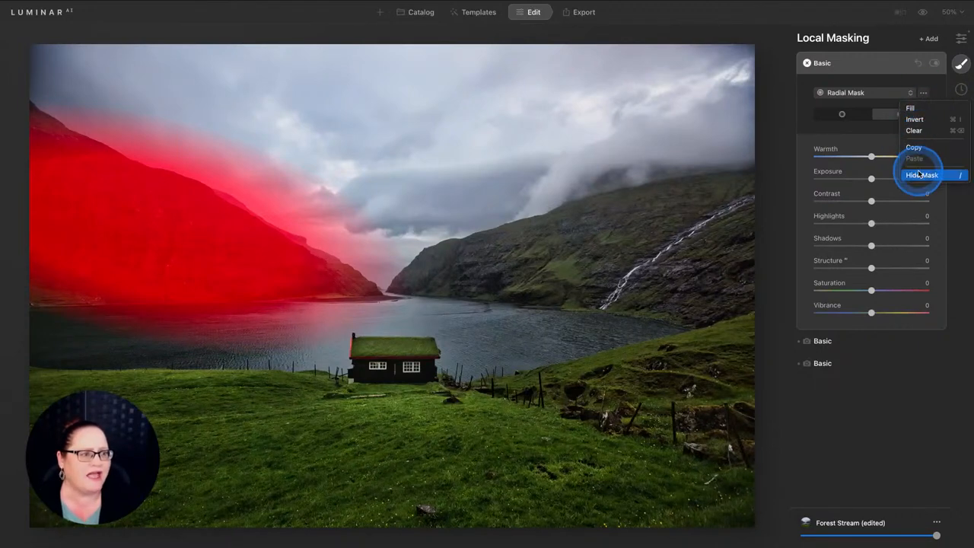
# Hide the red overlay and settle the left mountain's Exposure at about -0.45
pyautogui.click(921, 175)
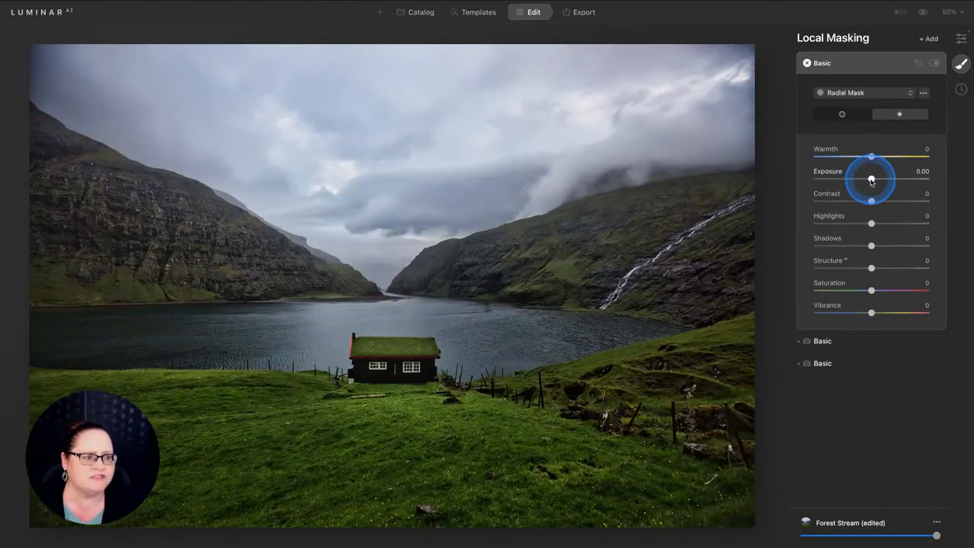
pyautogui.moveTo(870, 179); pyautogui.dragTo(863, 180)
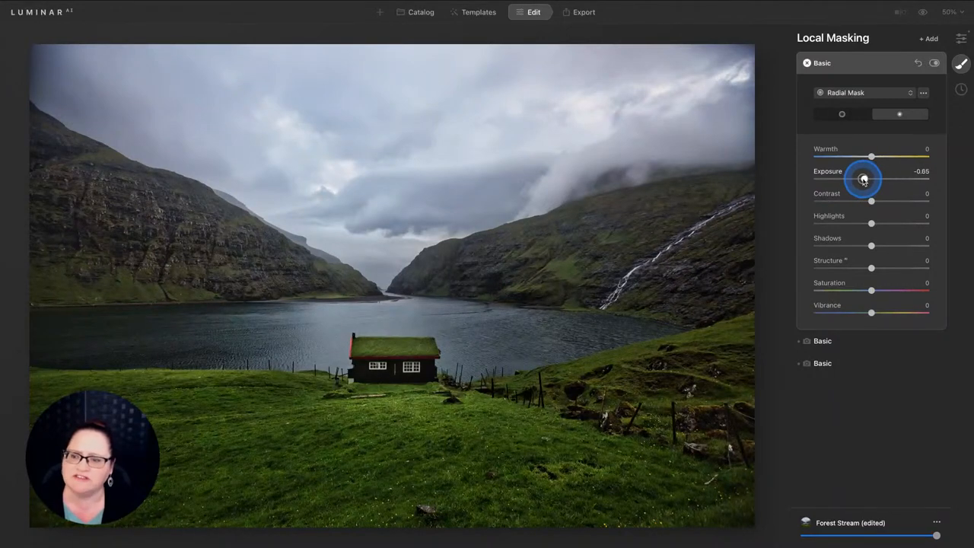
pyautogui.moveTo(870, 180); pyautogui.dragTo(855, 180)
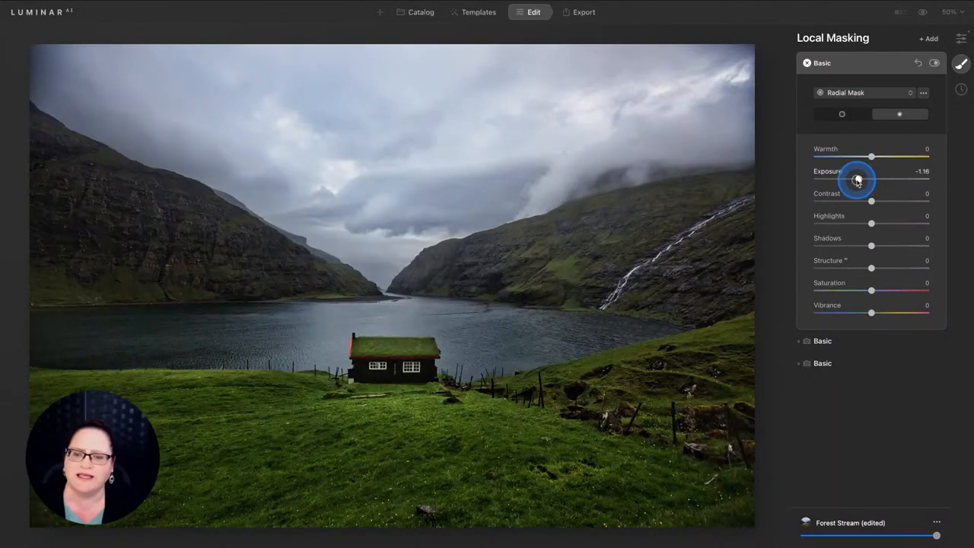
pyautogui.moveTo(855, 179); pyautogui.dragTo(866, 180)
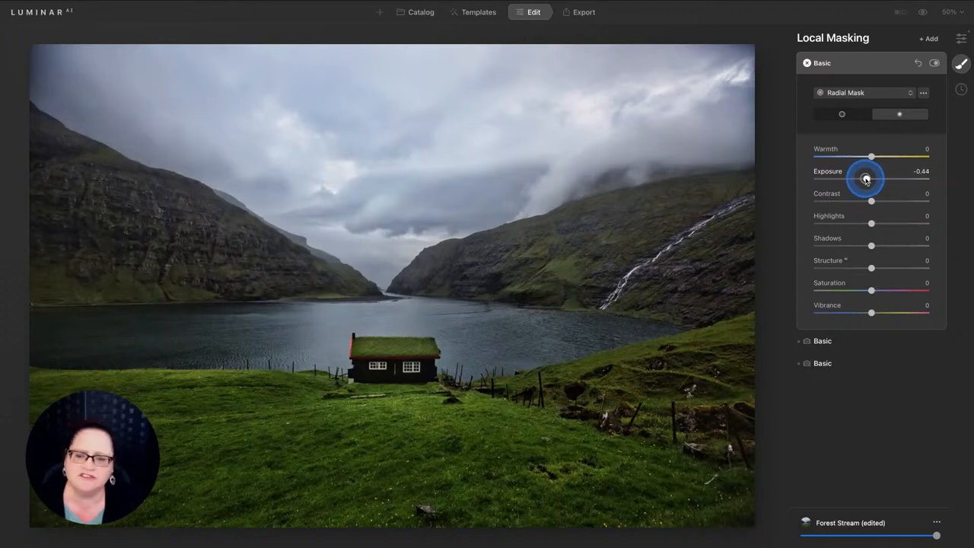
pyautogui.moveTo(870, 178); pyautogui.dragTo(866, 178)
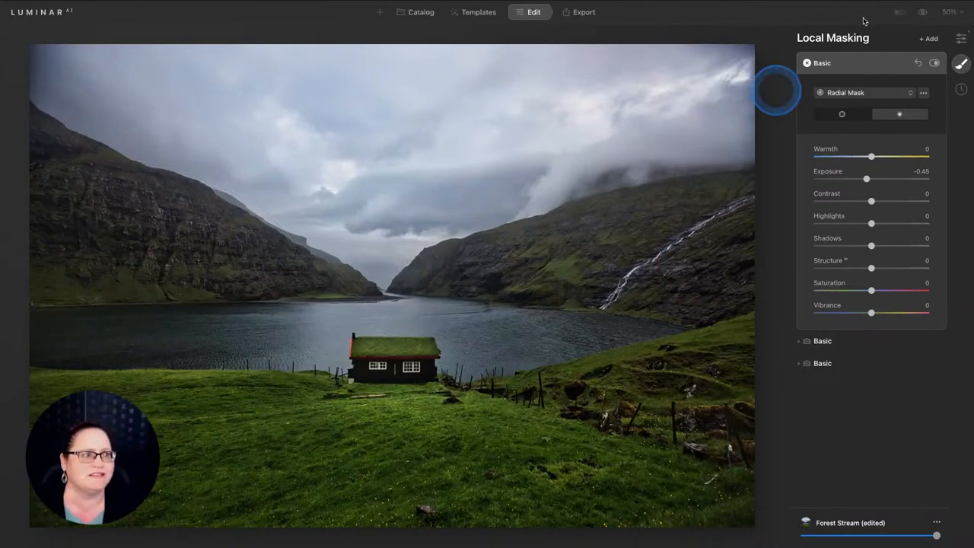
# Compare the edit with the original photo, then return to the edited image and Tools list
pyautogui.click(922, 12)
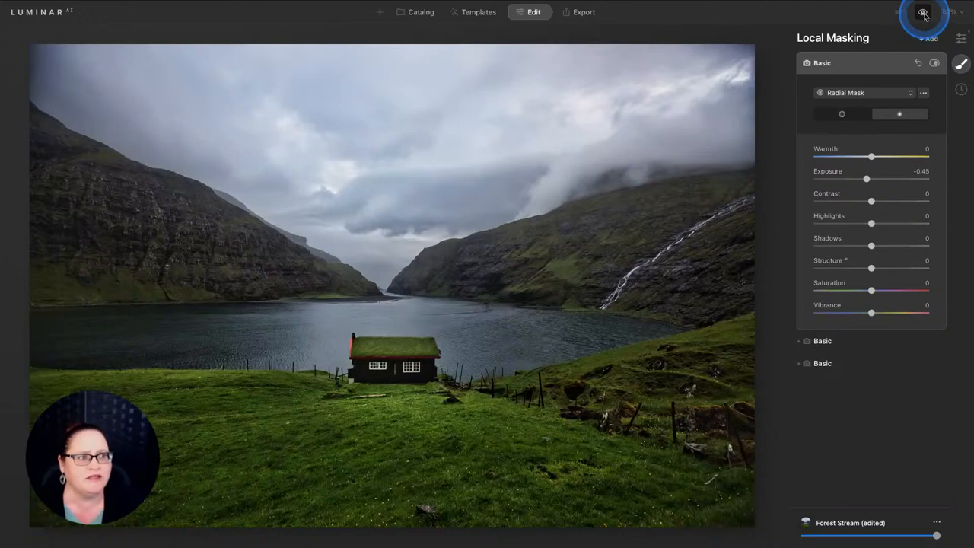
pyautogui.click(923, 12)
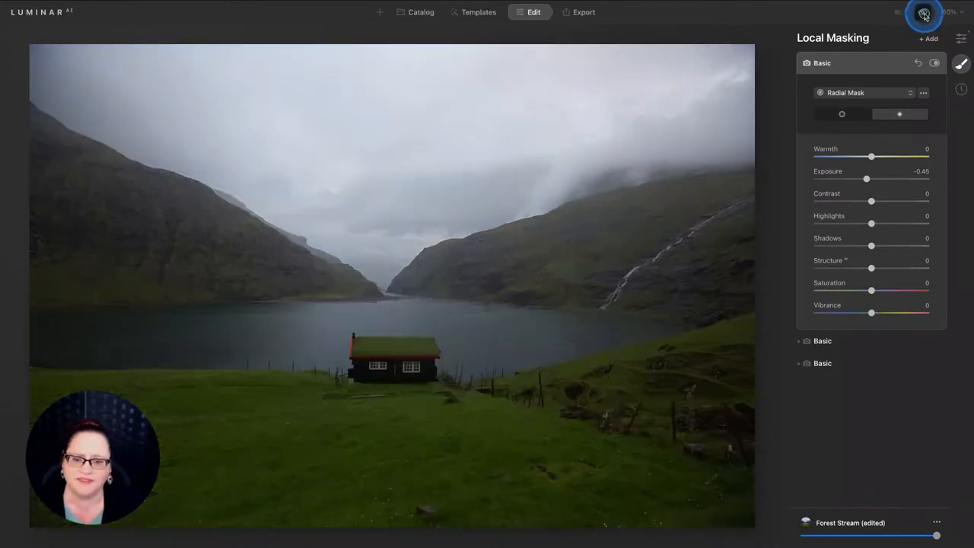
pyautogui.click(922, 14)
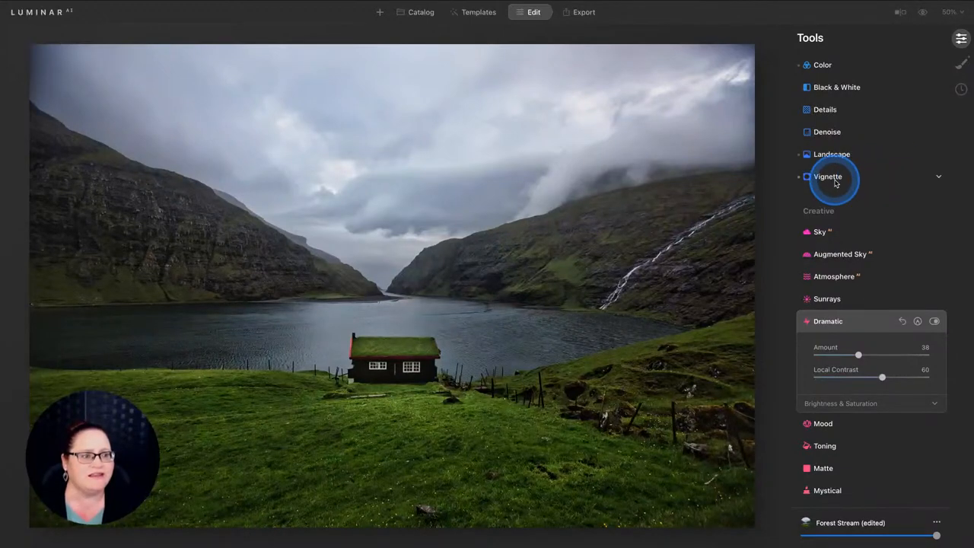
# In Vignette, push Amount to -100 and shrink the clear centre around the cabin
pyautogui.click(828, 177)
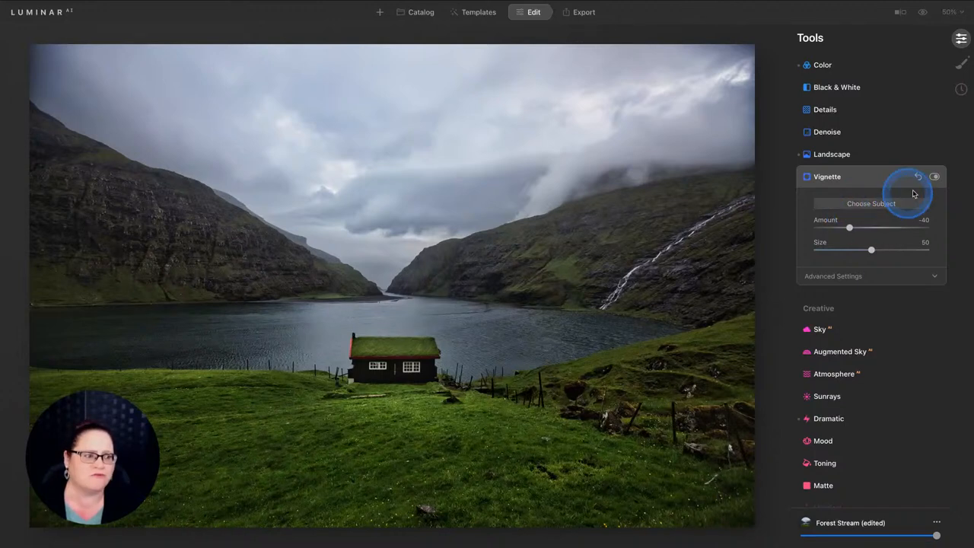
pyautogui.click(920, 177)
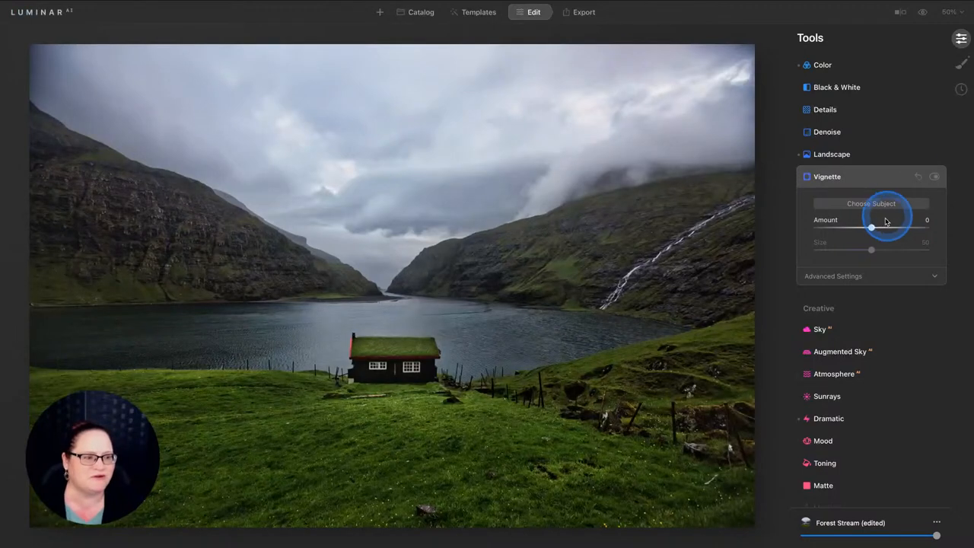
pyautogui.moveTo(870, 228); pyautogui.dragTo(816, 228)
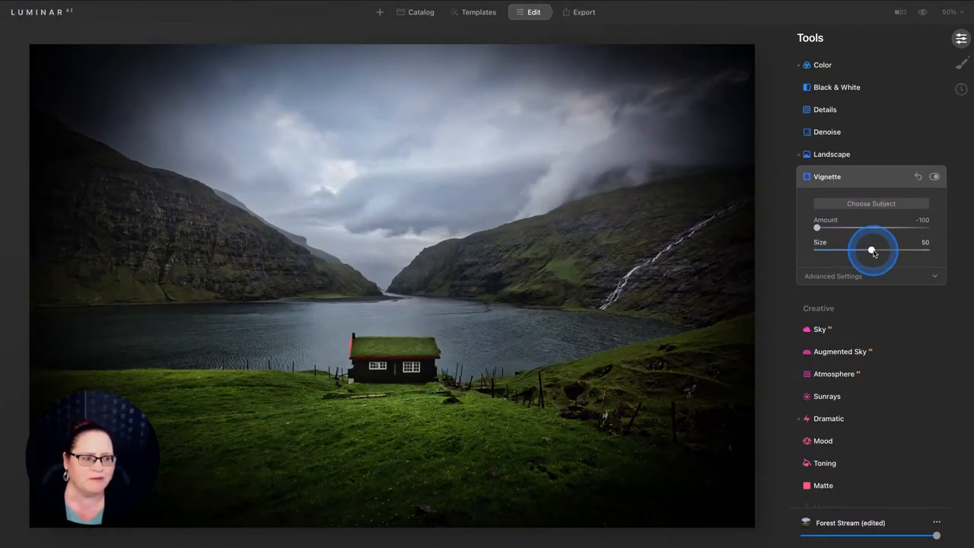
pyautogui.moveTo(870, 250); pyautogui.dragTo(831, 250)
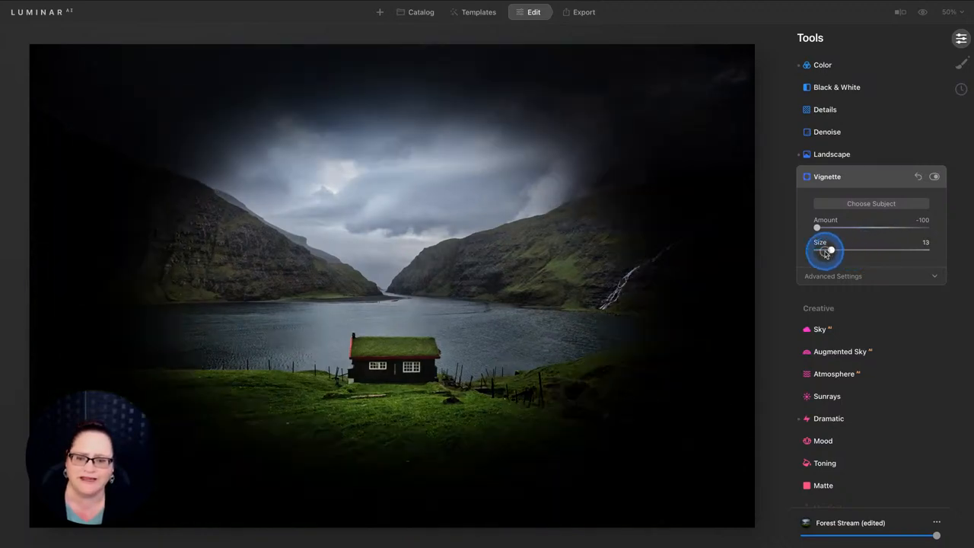
pyautogui.moveTo(830, 249); pyautogui.dragTo(829, 250)
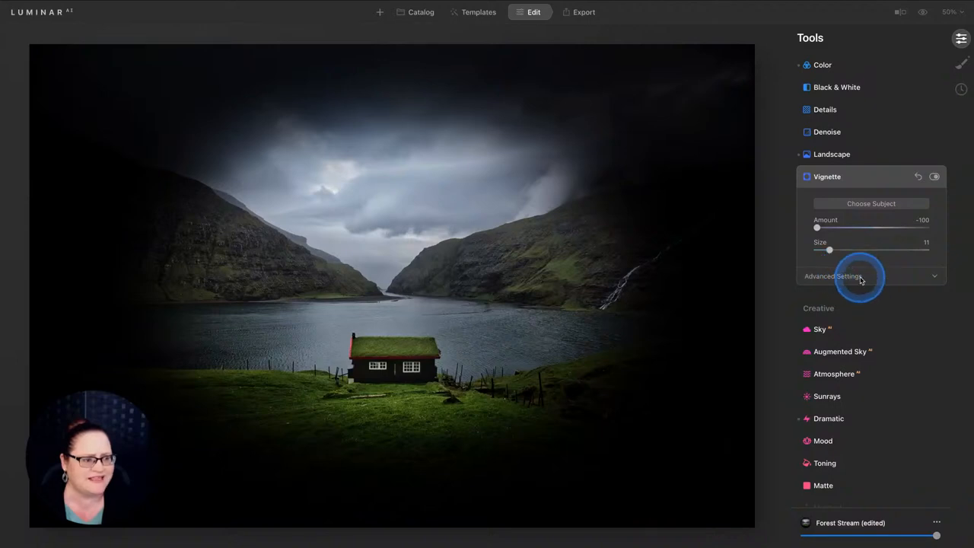
# In Advanced Settings, raise Feather to about 59 to soften the vignette edge
pyautogui.click(832, 275)
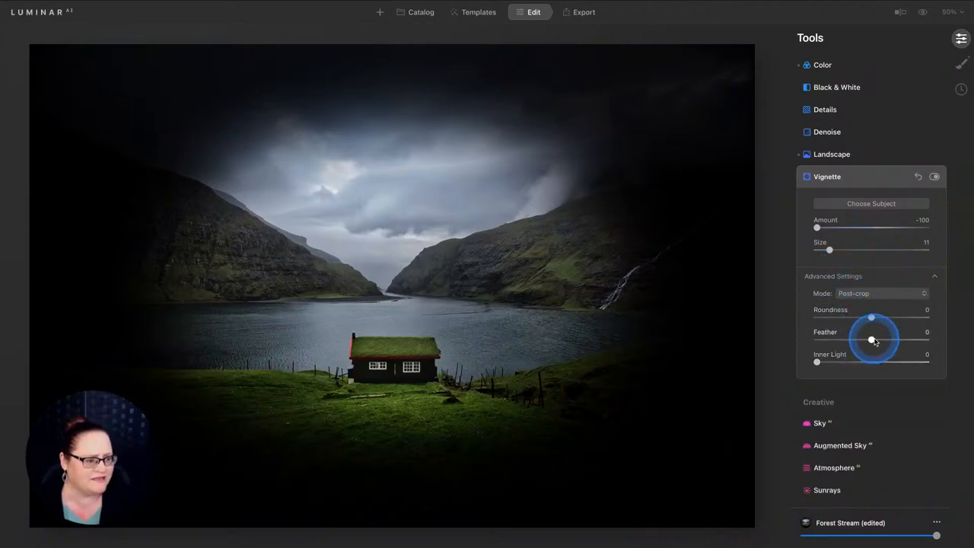
pyautogui.moveTo(872, 339); pyautogui.dragTo(905, 340)
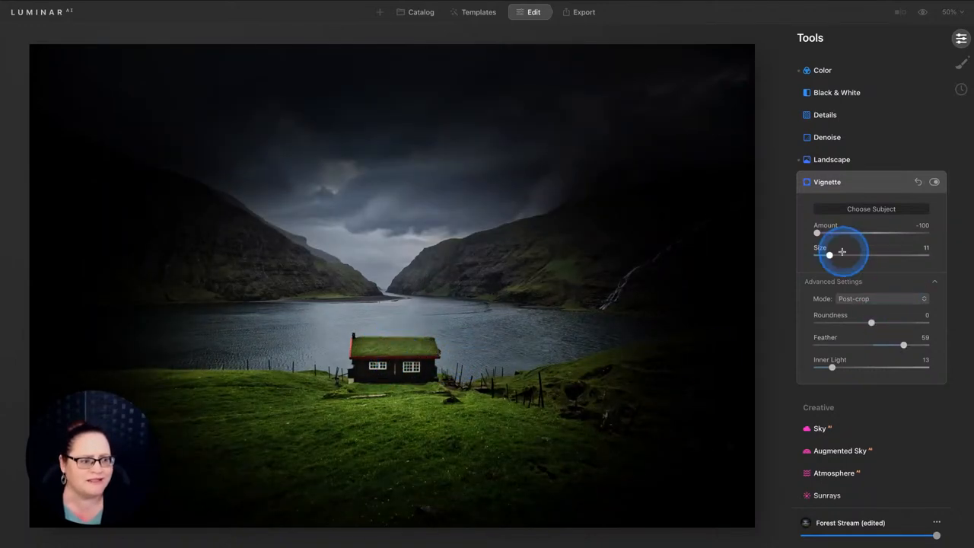
# Reduce the vignette Size to 2 and ease its Amount back to about -55
pyautogui.moveTo(828, 256); pyautogui.dragTo(824, 256)
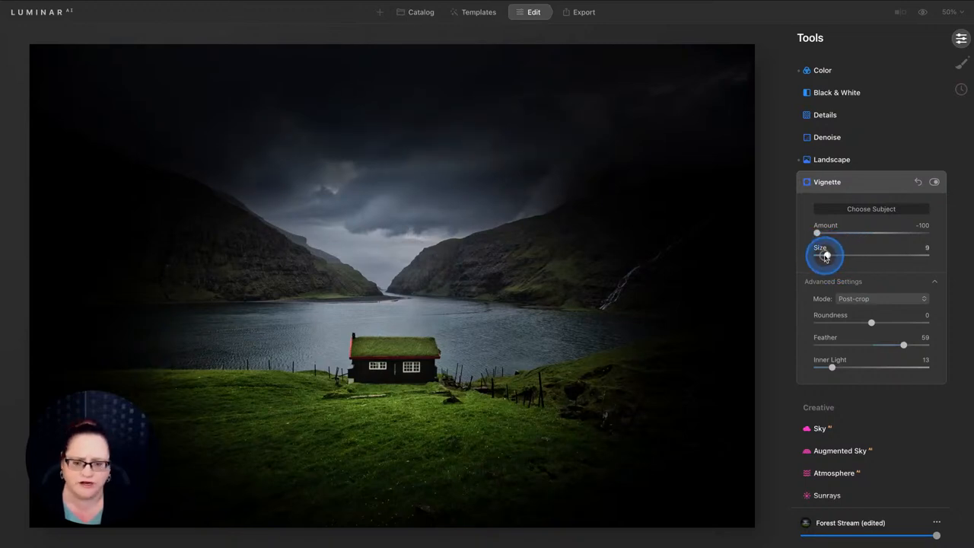
pyautogui.moveTo(825, 255); pyautogui.dragTo(819, 255)
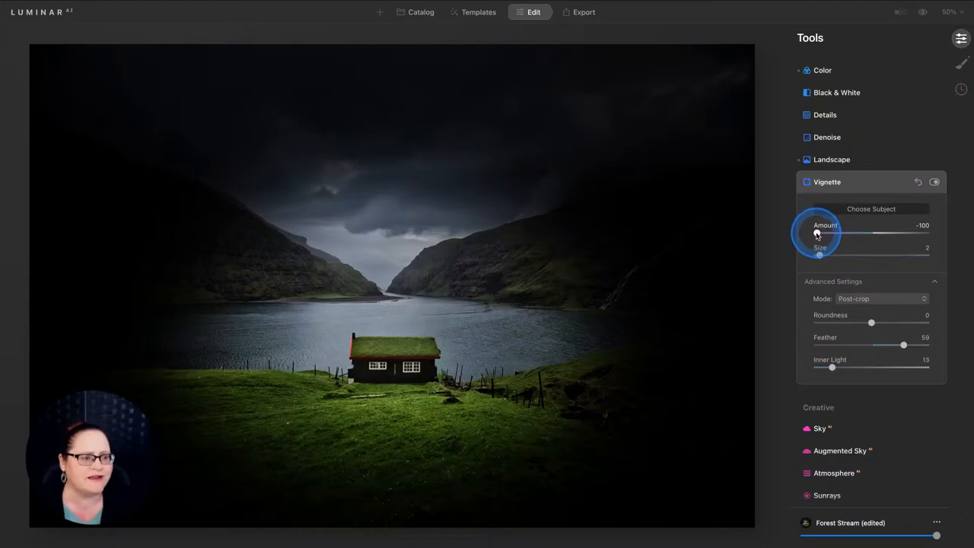
pyautogui.moveTo(819, 234); pyautogui.dragTo(846, 235)
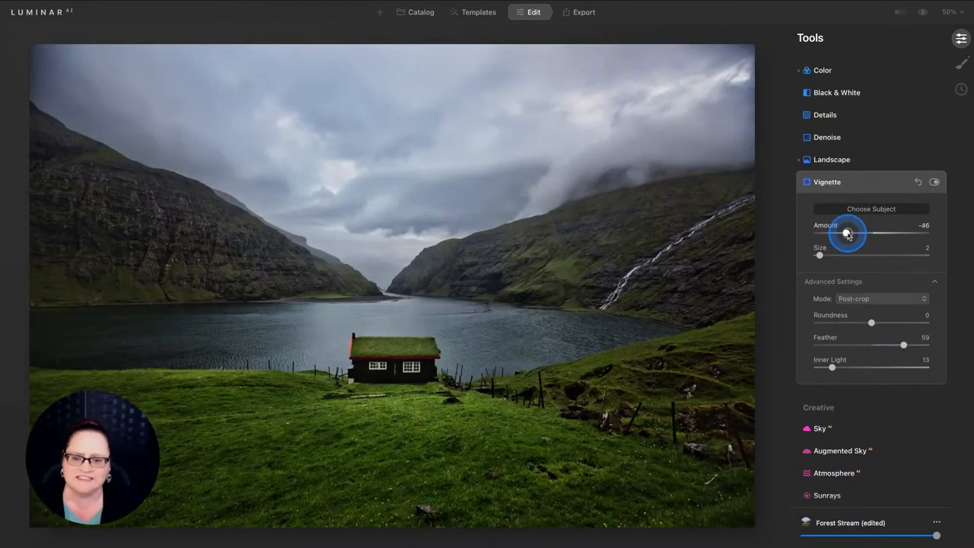
pyautogui.moveTo(846, 233); pyautogui.dragTo(830, 233)
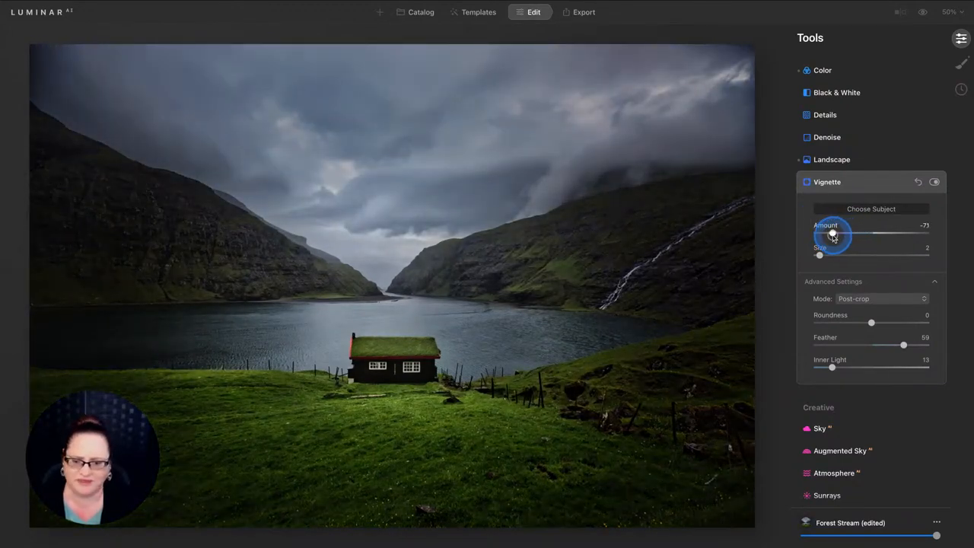
pyautogui.moveTo(831, 234); pyautogui.dragTo(840, 234)
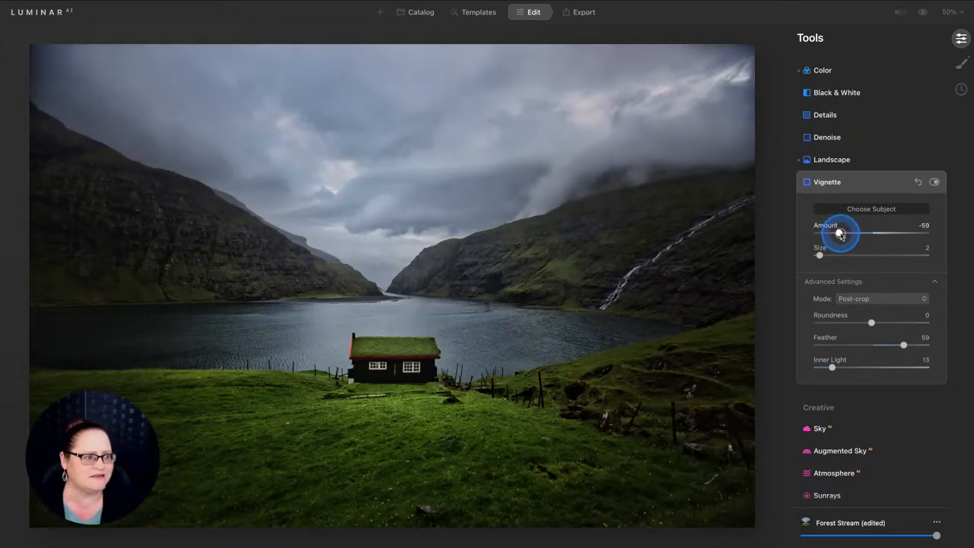
pyautogui.moveTo(836, 235); pyautogui.dragTo(843, 234)
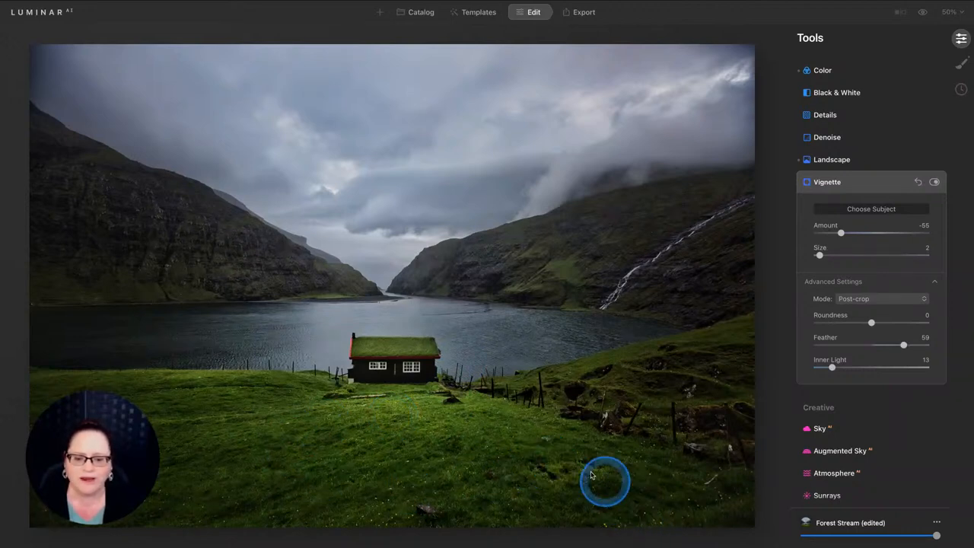
pyautogui.moveTo(707, 495)
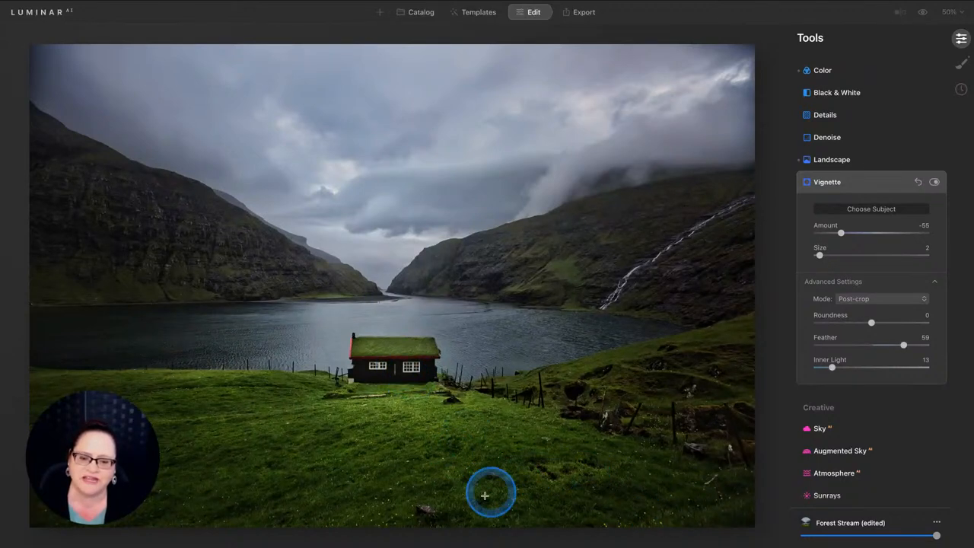
pyautogui.moveTo(669, 480)
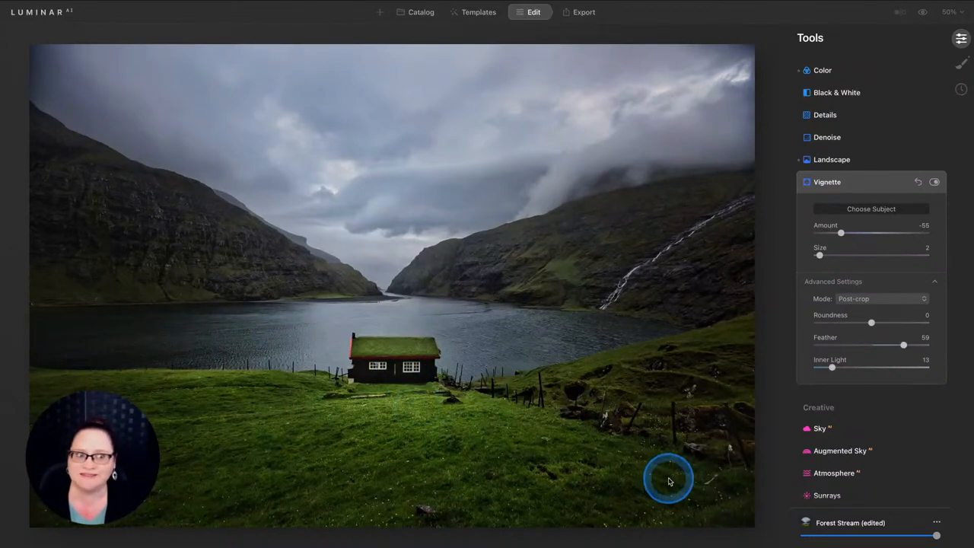
pyautogui.moveTo(958, 67)
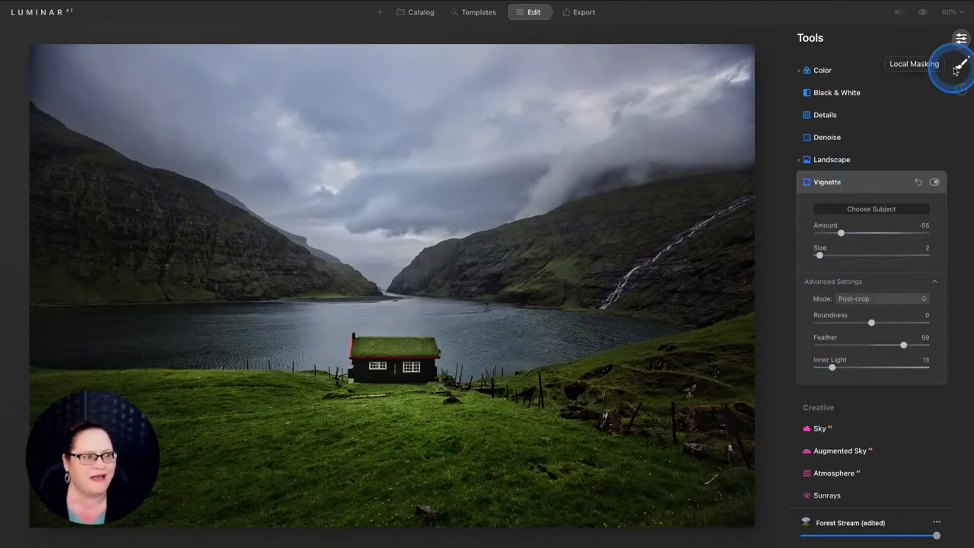
# In Local Masking, add a paint-mask adjustment with Exposure 0.31 and Vibrance 8
pyautogui.click(960, 64)
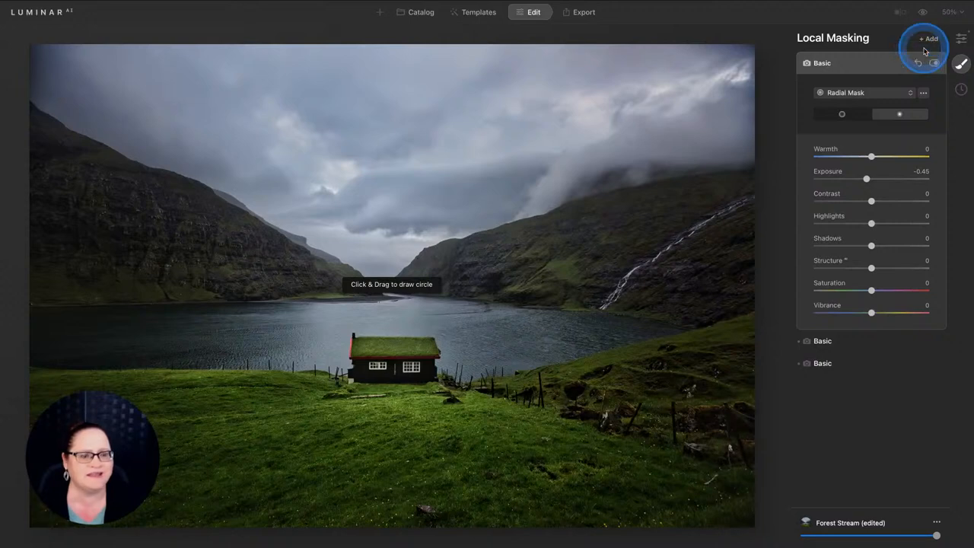
pyautogui.click(864, 92)
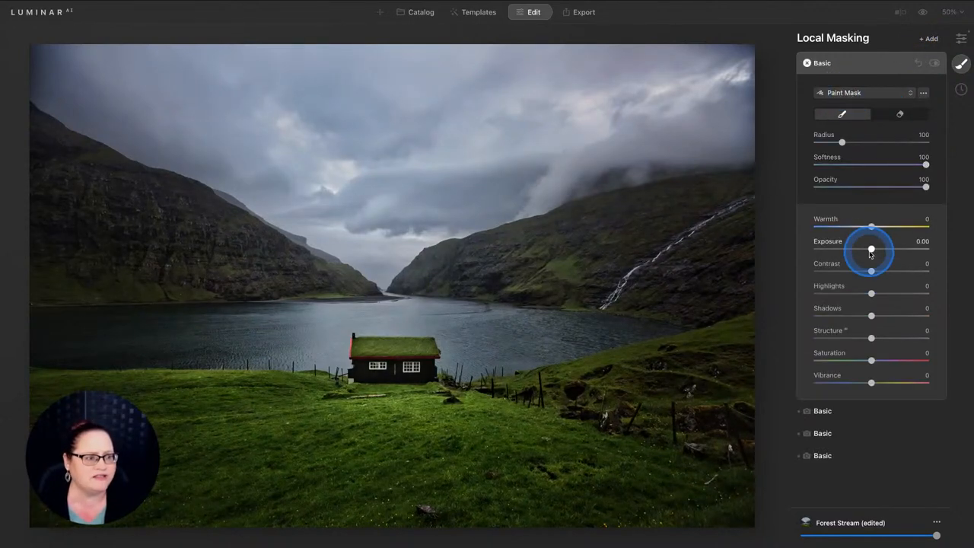
pyautogui.moveTo(870, 249); pyautogui.dragTo(877, 250)
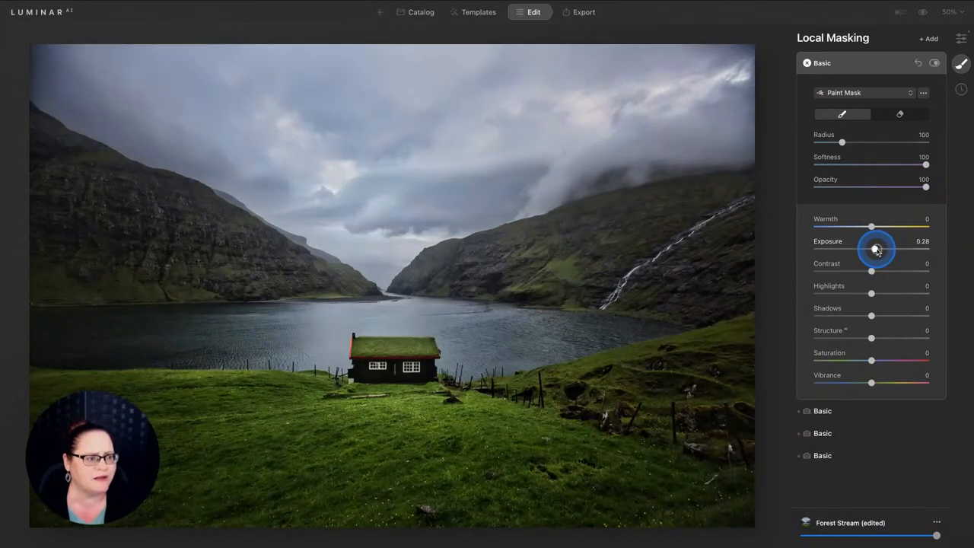
pyautogui.moveTo(875, 249); pyautogui.dragTo(873, 249)
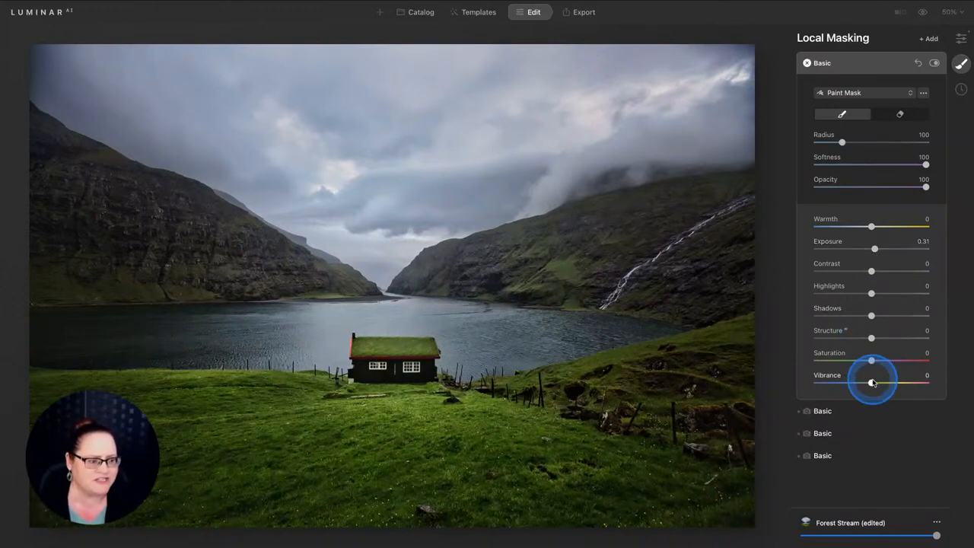
pyautogui.moveTo(872, 383); pyautogui.dragTo(875, 383)
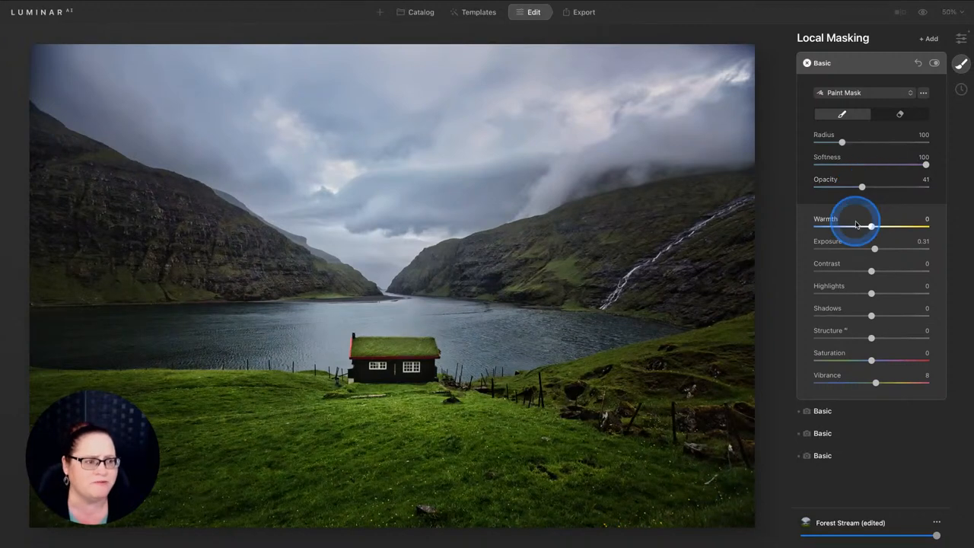
pyautogui.moveTo(475, 439)
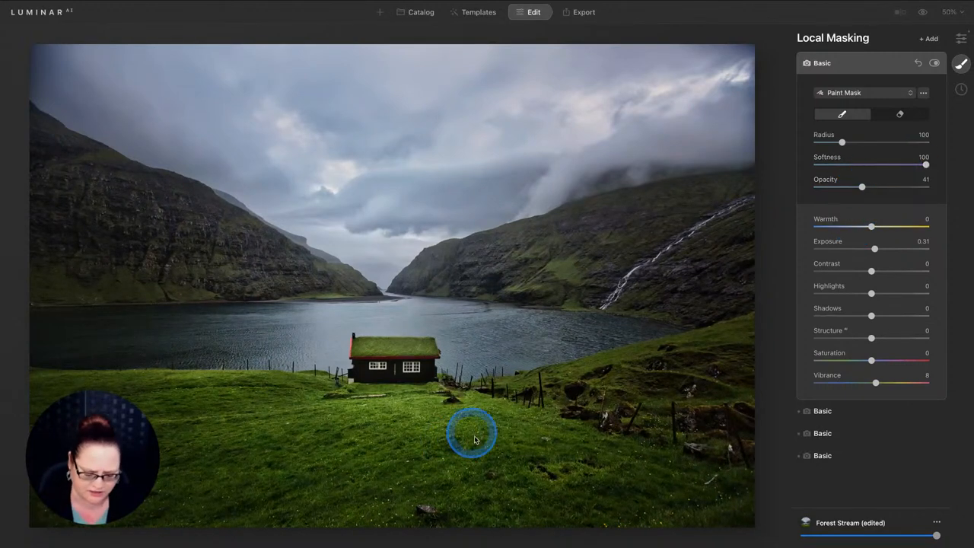
# Enlarge the brush Radius to 232 for painting the foreground path below the cabin
pyautogui.moveTo(842, 143); pyautogui.dragTo(867, 143)
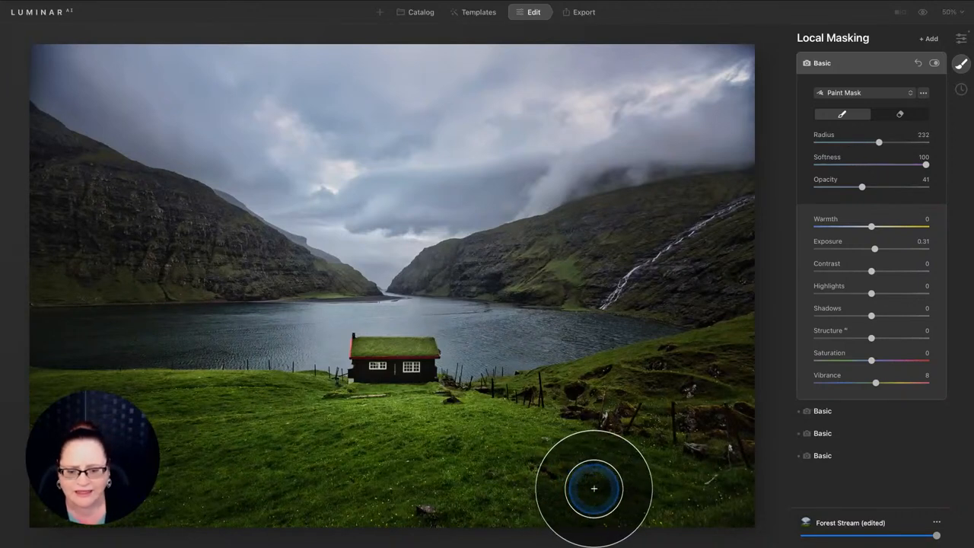
pyautogui.moveTo(423, 446)
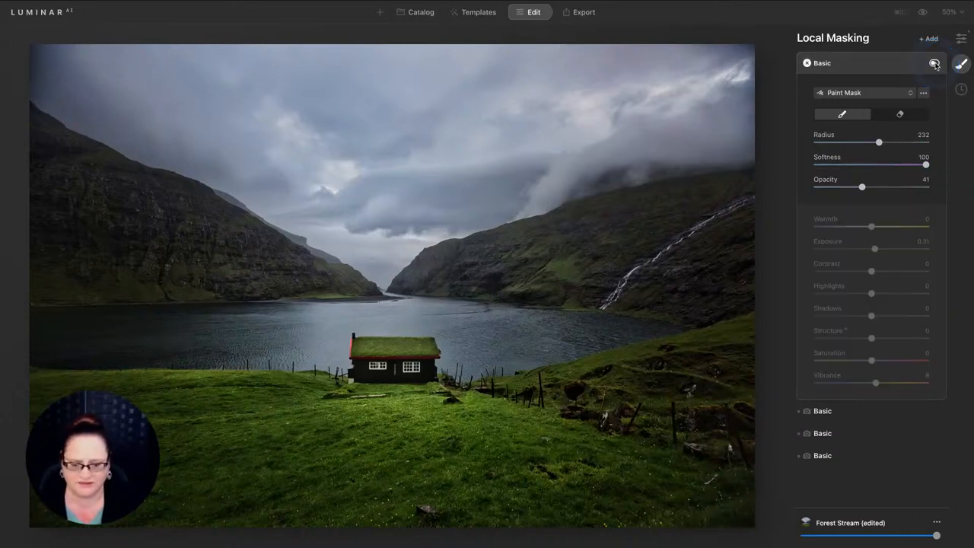
pyautogui.click(934, 63)
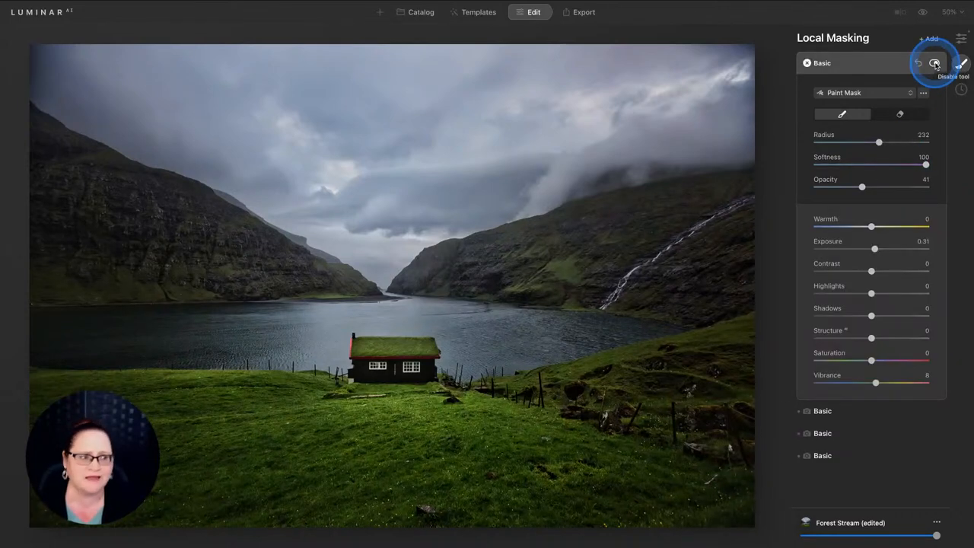
pyautogui.click(935, 64)
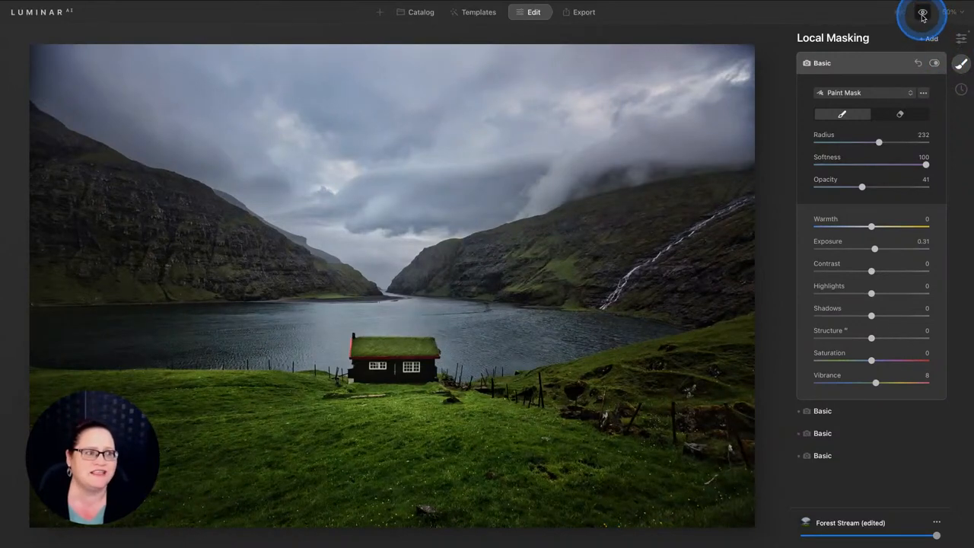
pyautogui.click(922, 12)
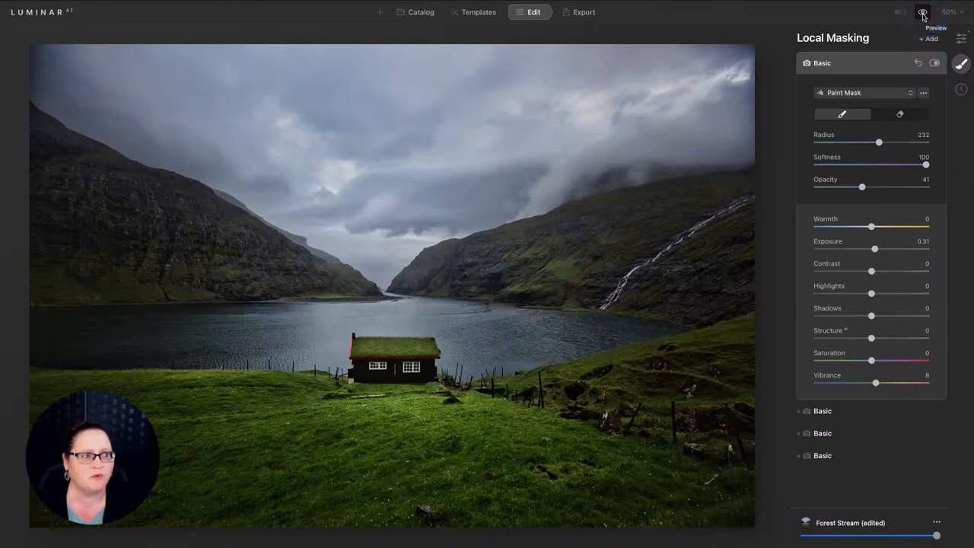
pyautogui.click(923, 12)
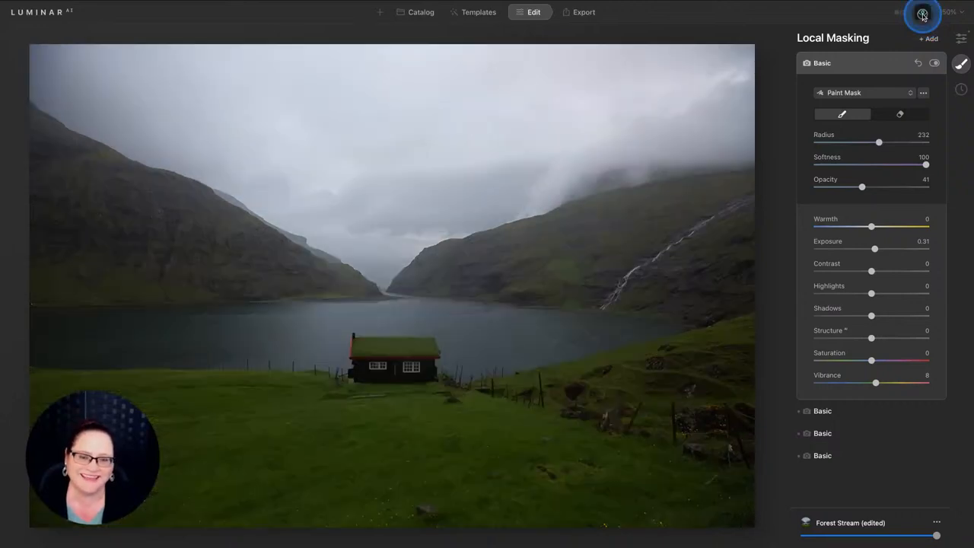
pyautogui.click(922, 14)
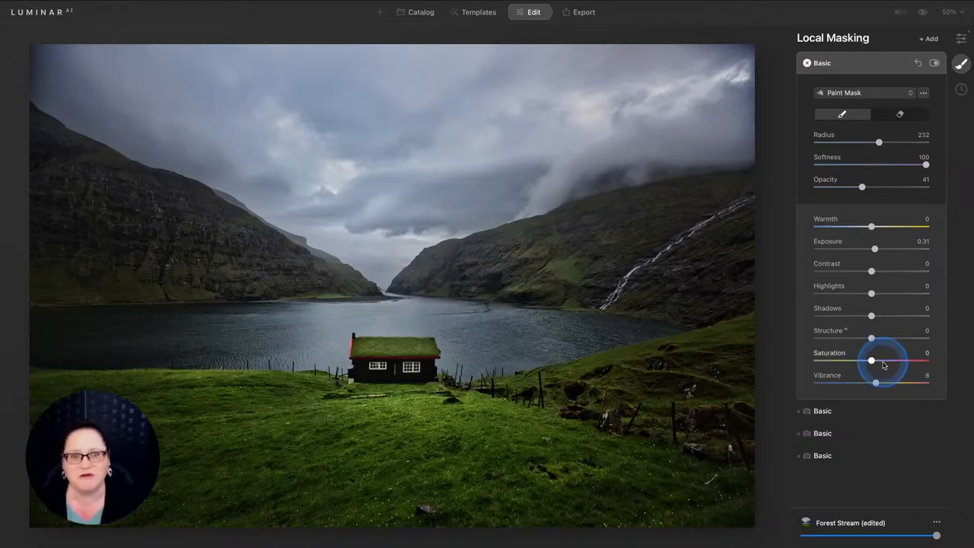
pyautogui.moveTo(871, 360); pyautogui.dragTo(872, 360)
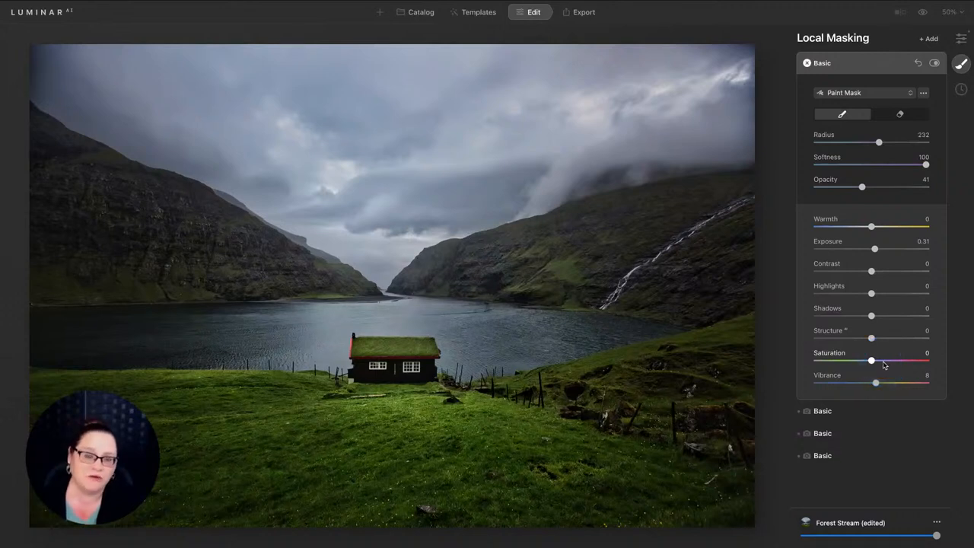